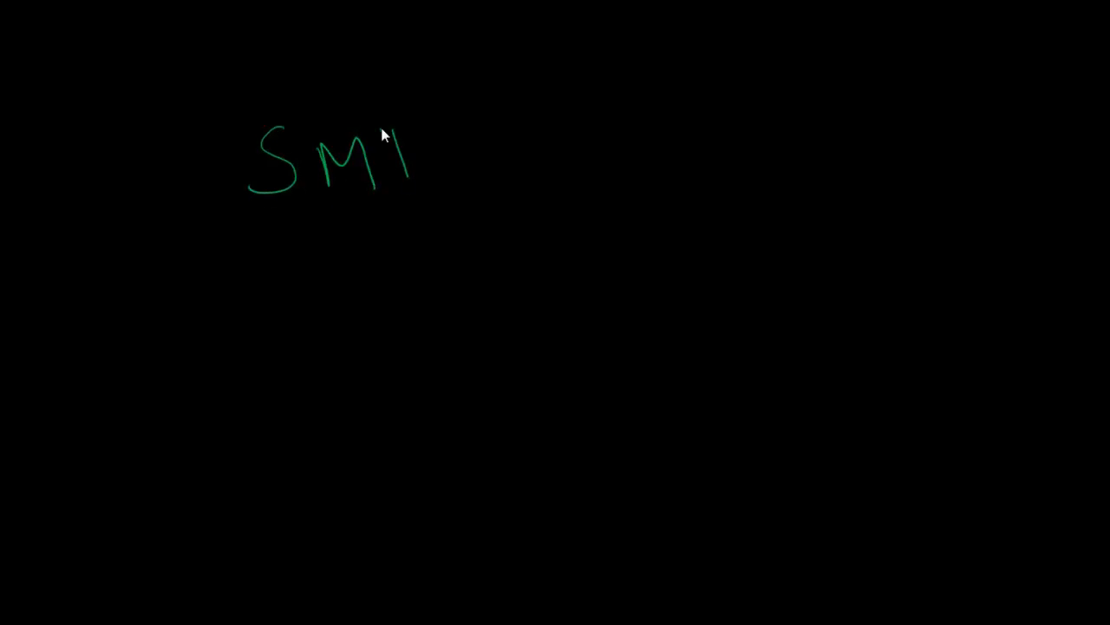
Handwrite 'SMTP' and its expansion 'Simple mail Transfer' on the black slide
left_click_drag(381, 156, 347, 243)
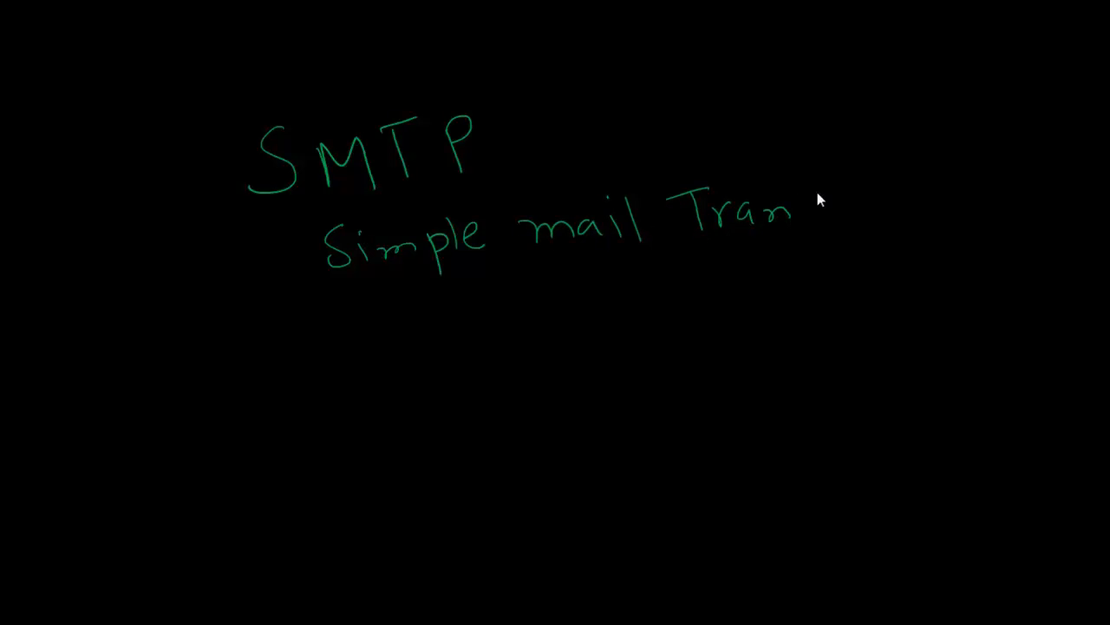
type("sfer")
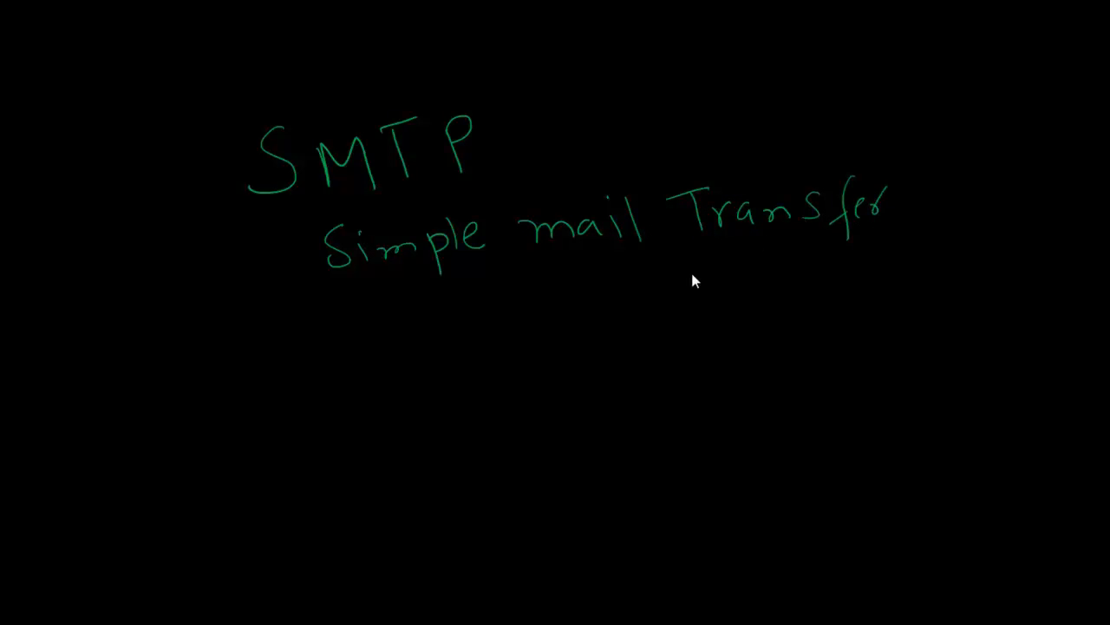
left_click_drag(685, 264, 694, 313)
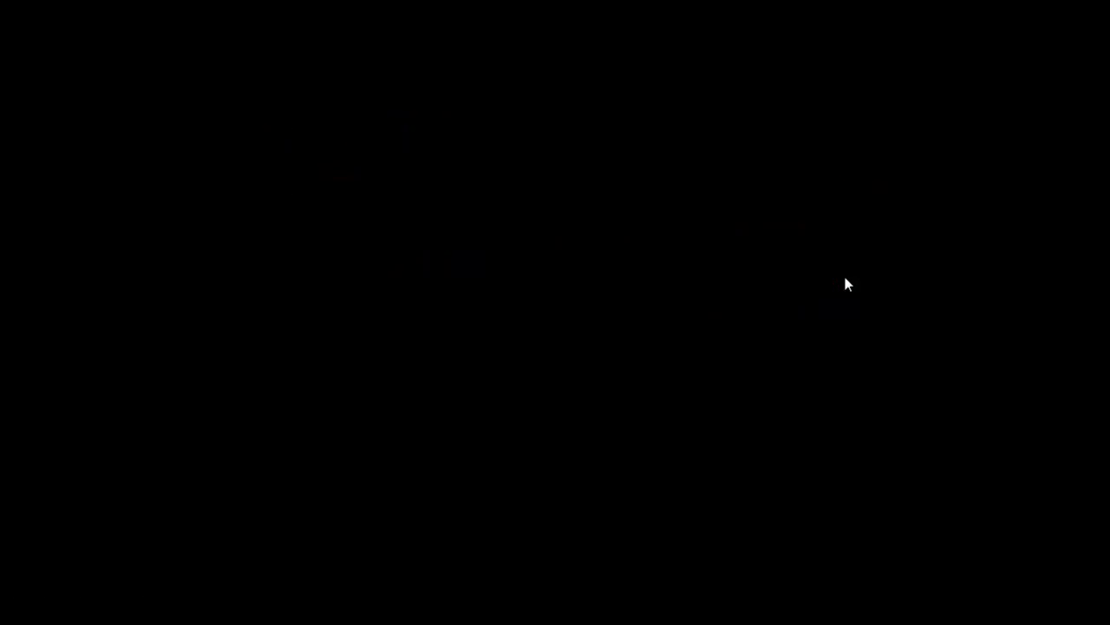
Draw a tall stack outline and label its layers Physical, Data and Network upward
left_click_drag(170, 99, 190, 438)
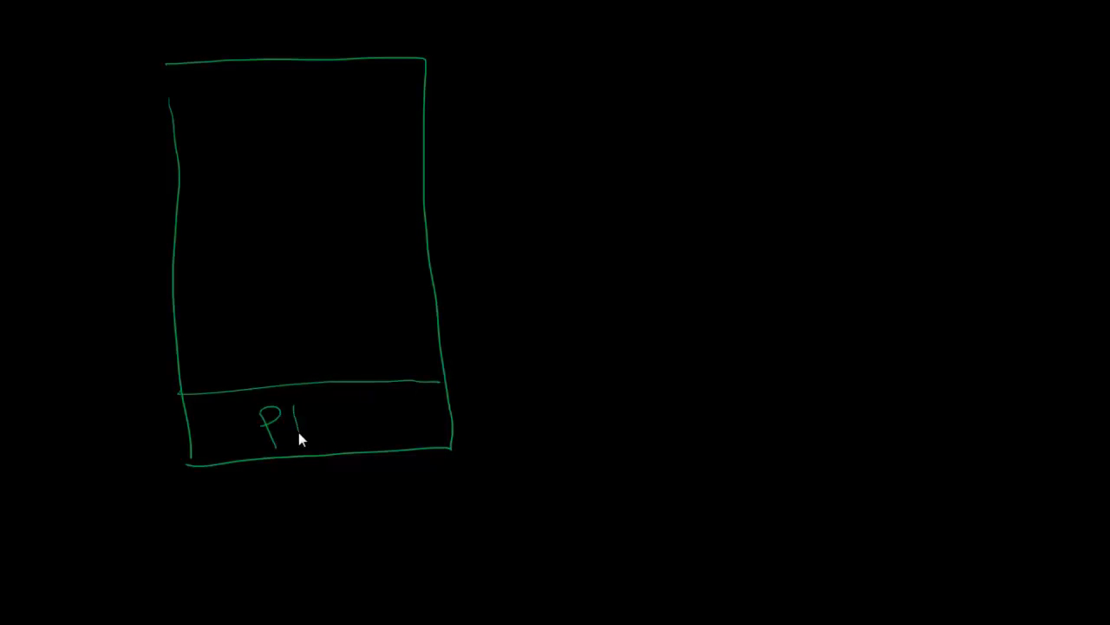
type("Physical")
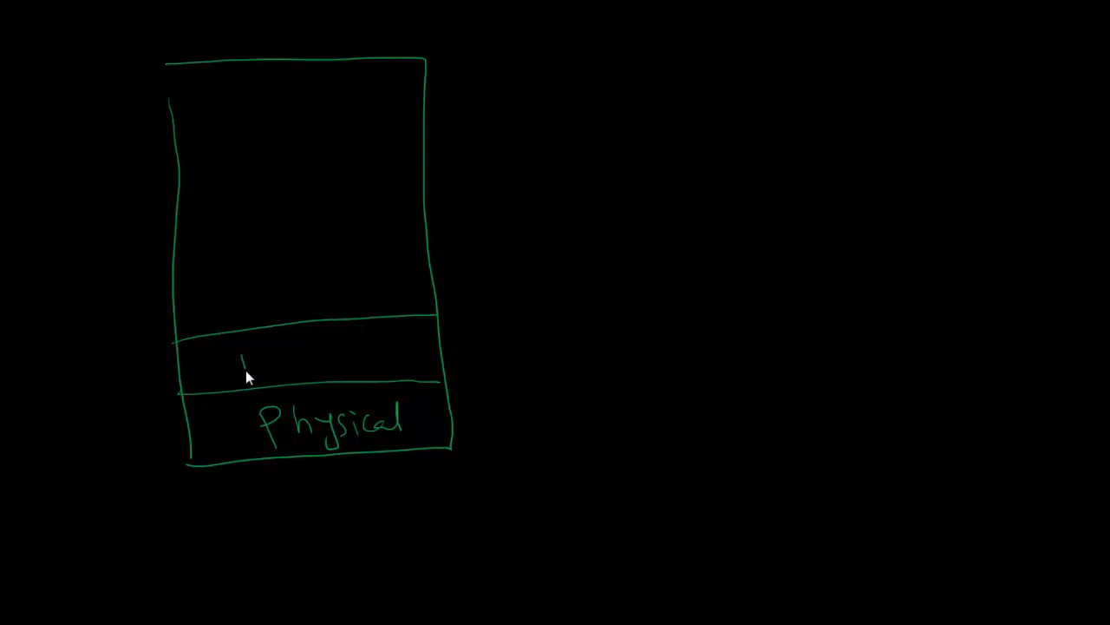
type("Data")
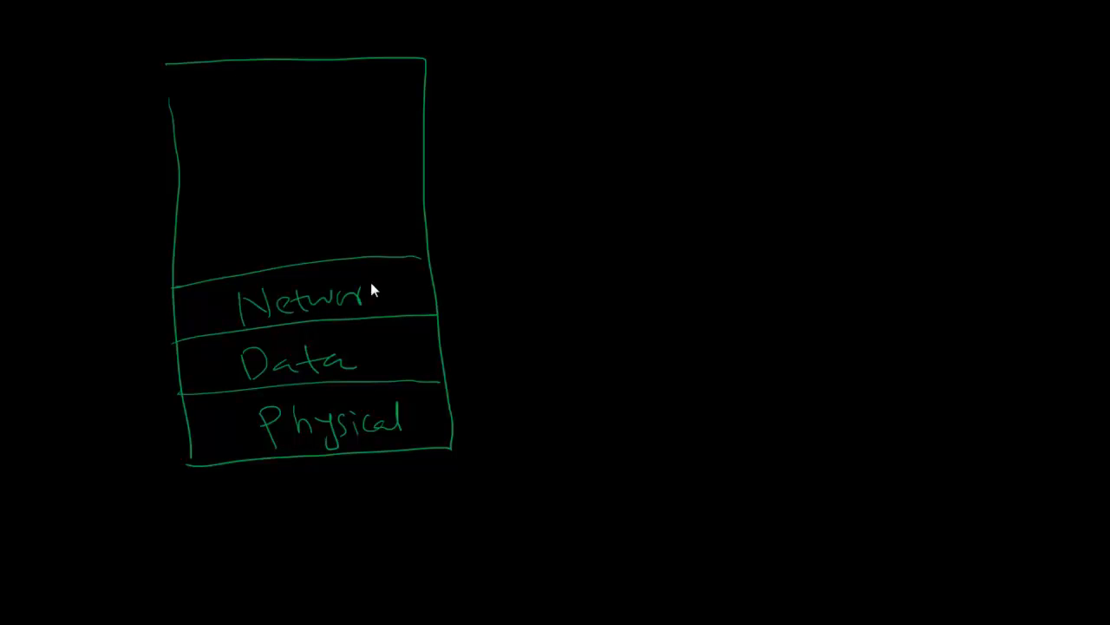
left_click_drag(173, 200, 408, 194)
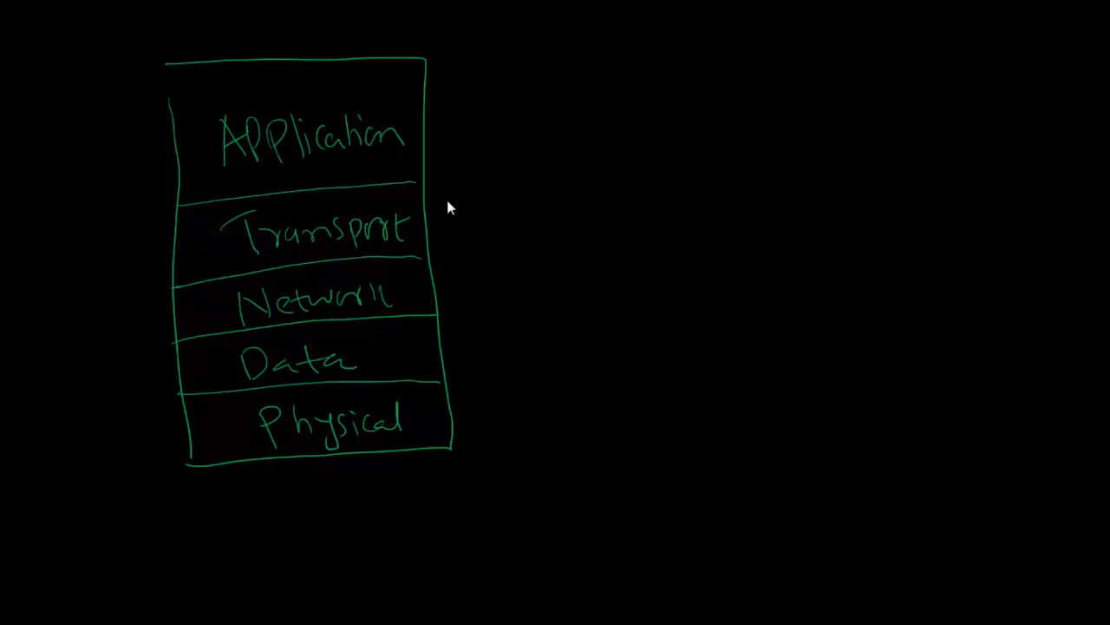
mouse_move(506, 166)
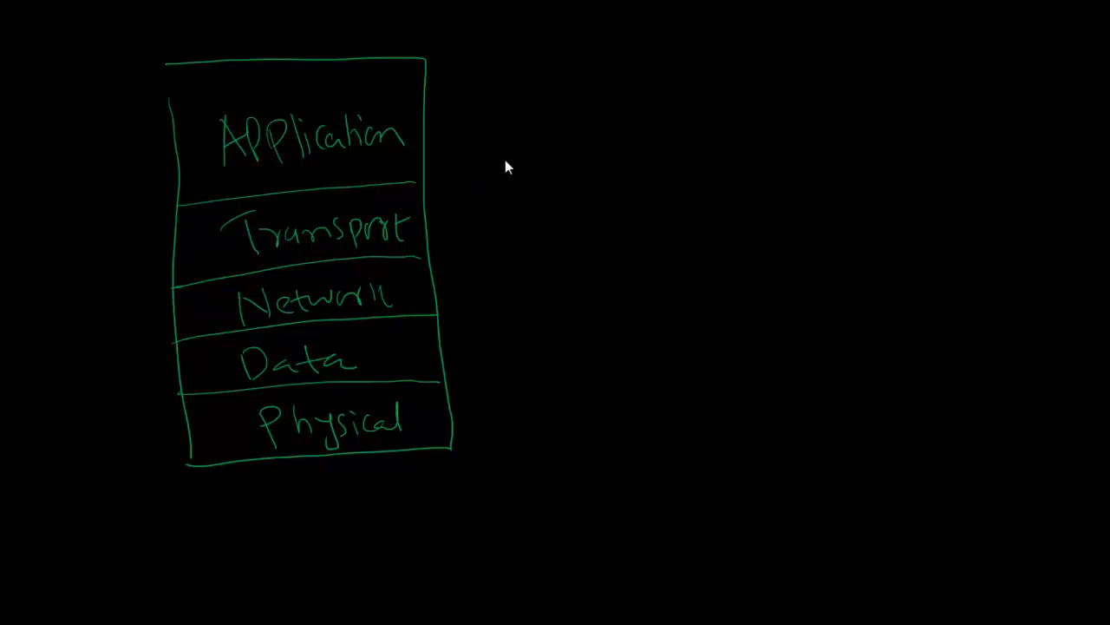
mouse_move(522, 210)
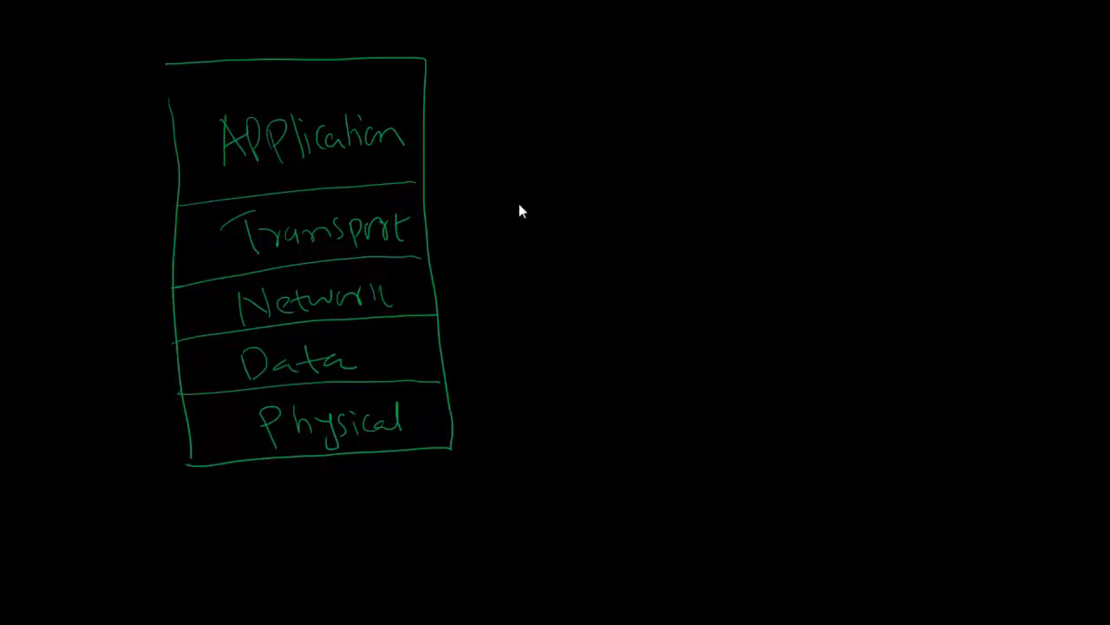
mouse_move(513, 184)
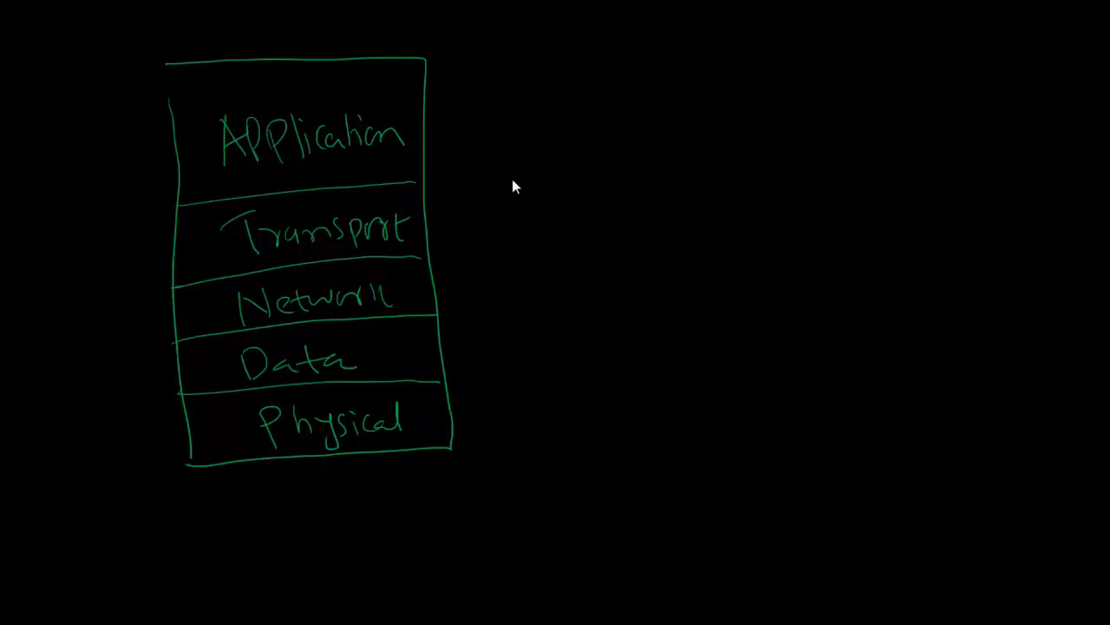
mouse_move(458, 146)
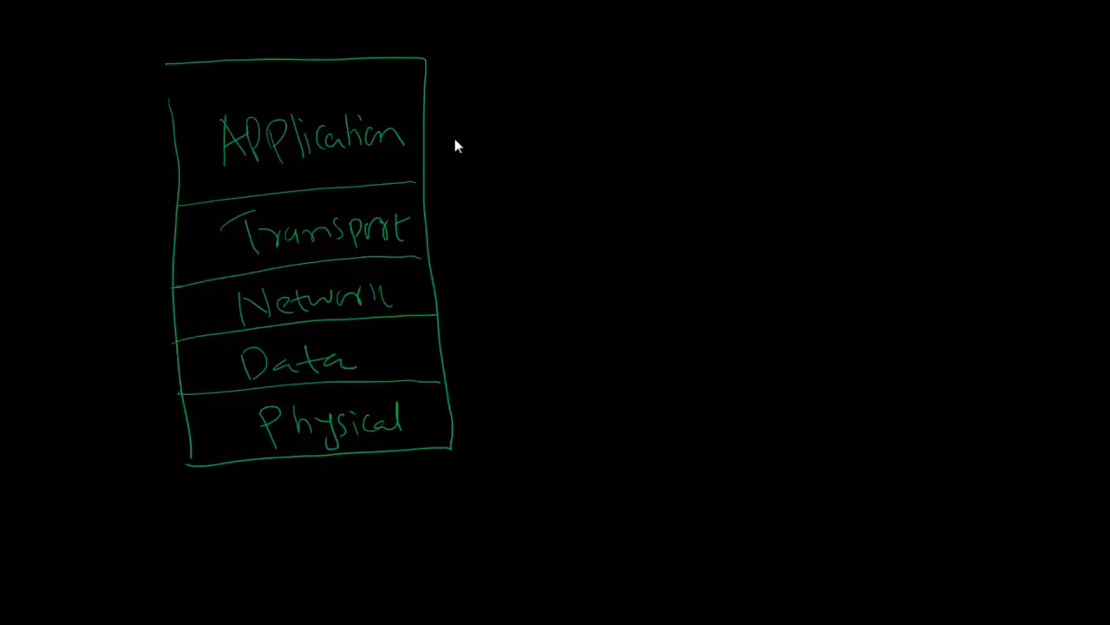
Draw a downward arrow beside the stack and a right-pointing arrow from Transport
left_click_drag(458, 139, 458, 173)
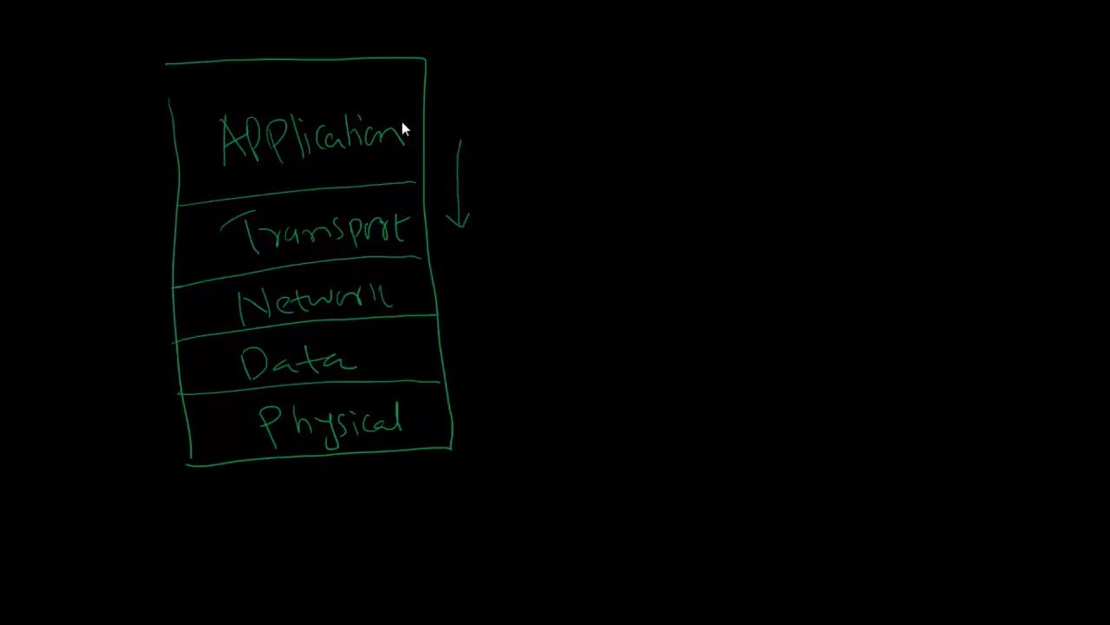
mouse_move(420, 243)
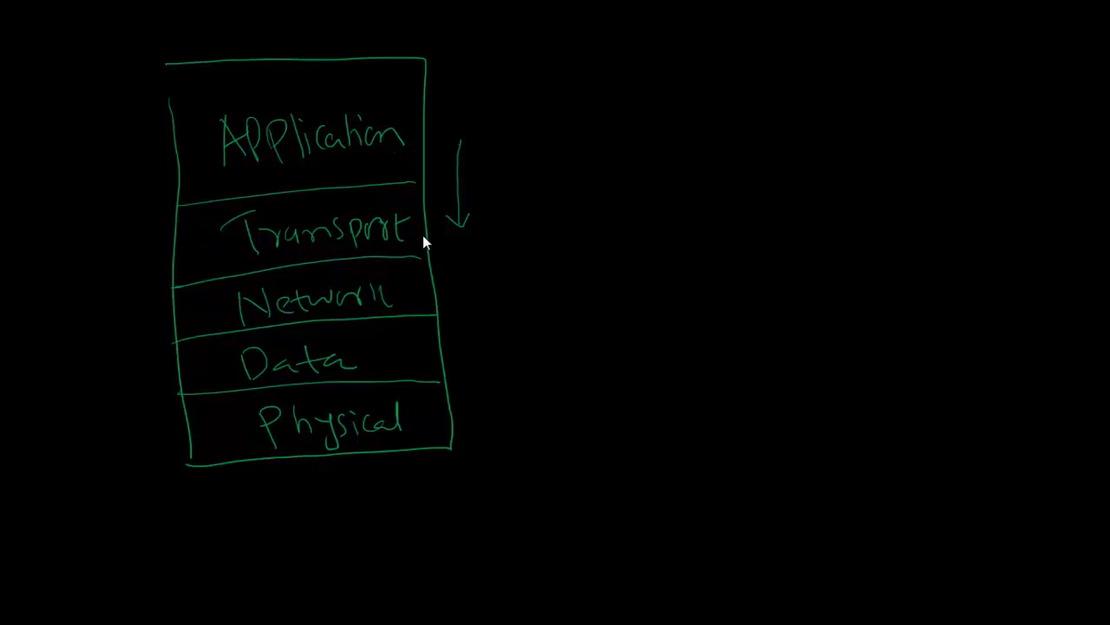
mouse_move(462, 250)
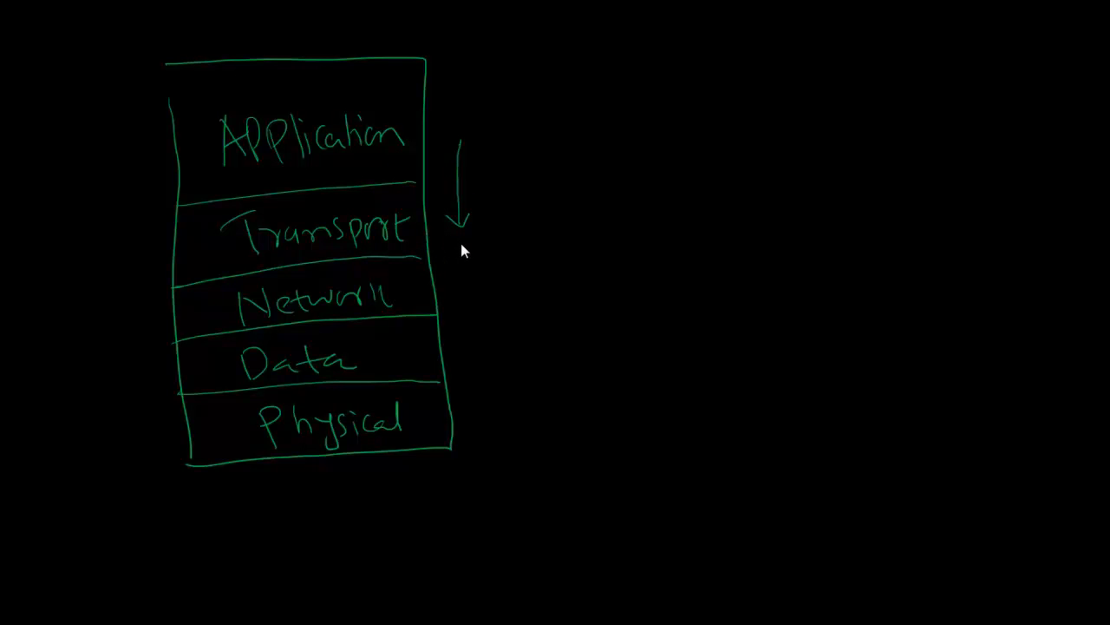
mouse_move(462, 253)
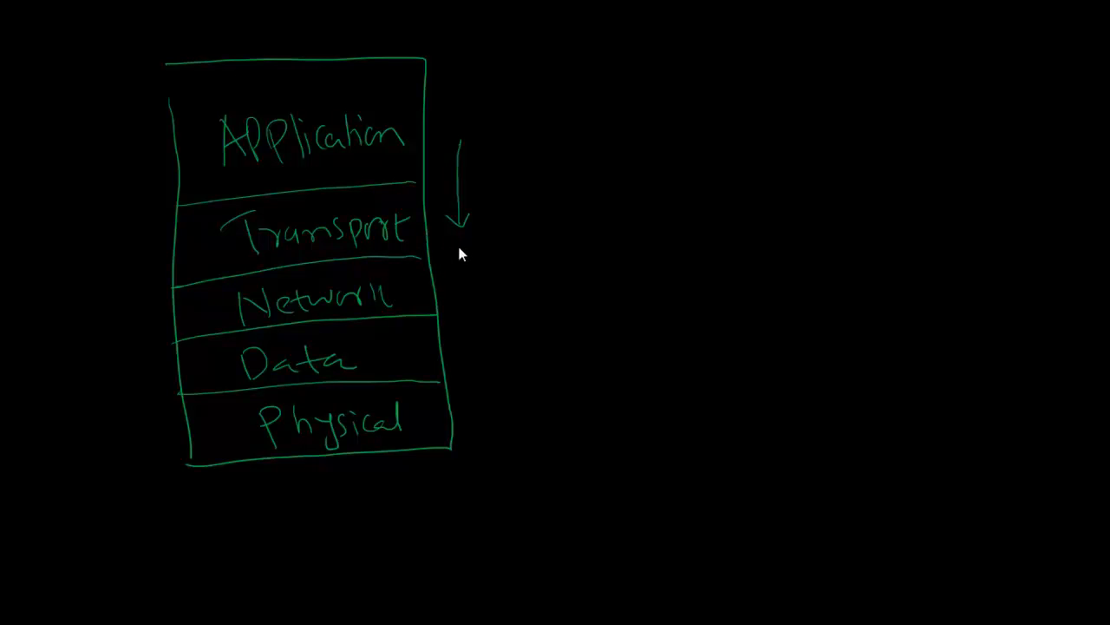
mouse_move(469, 257)
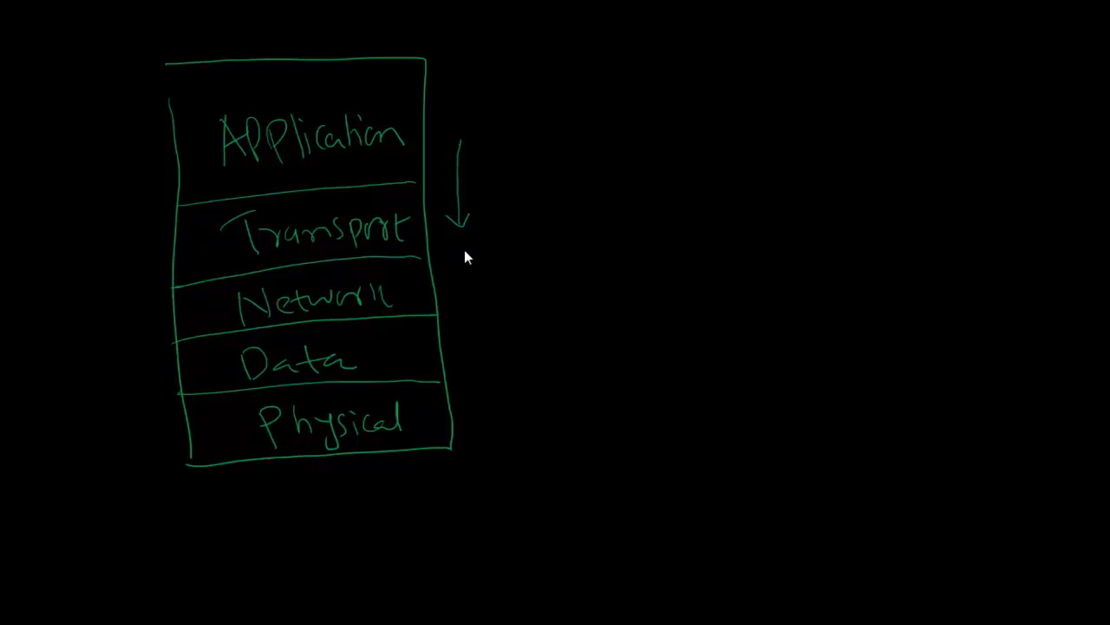
mouse_move(465, 264)
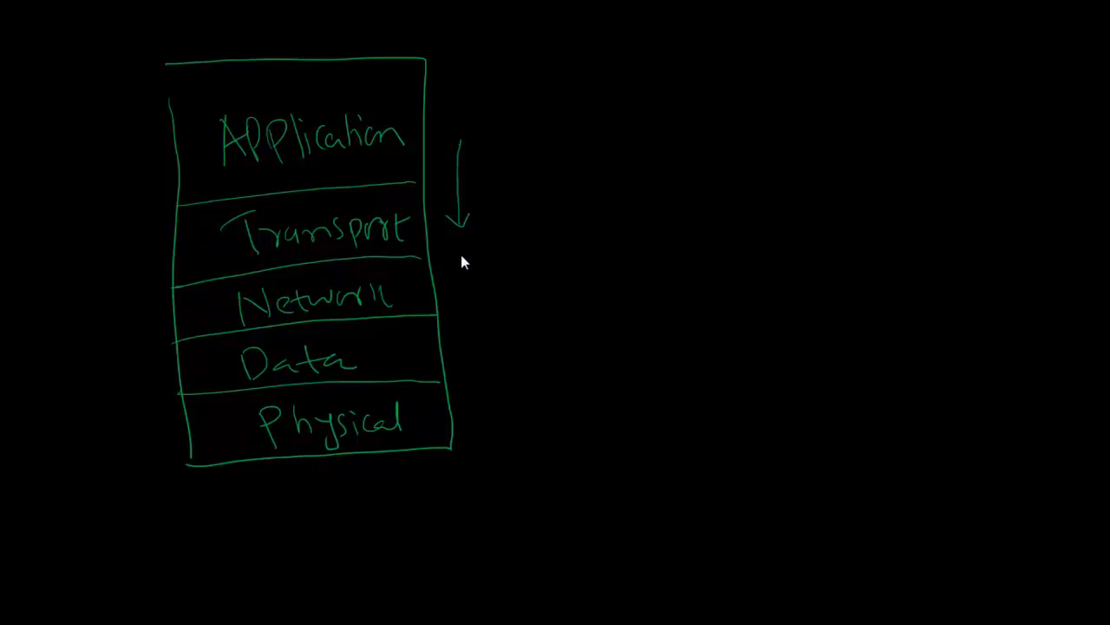
mouse_move(517, 177)
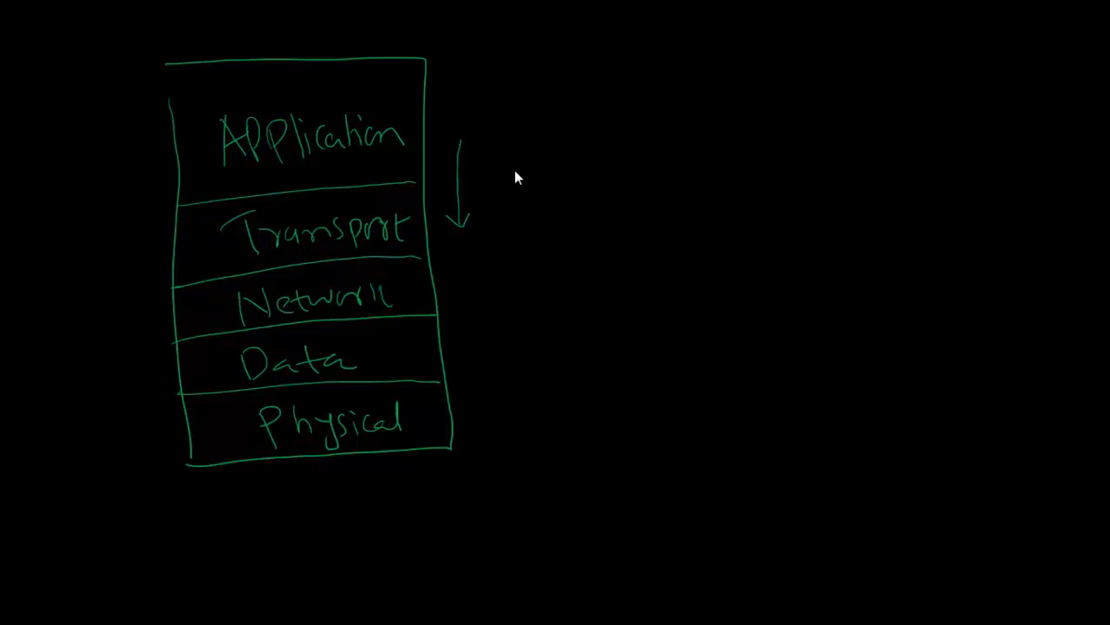
mouse_move(432, 246)
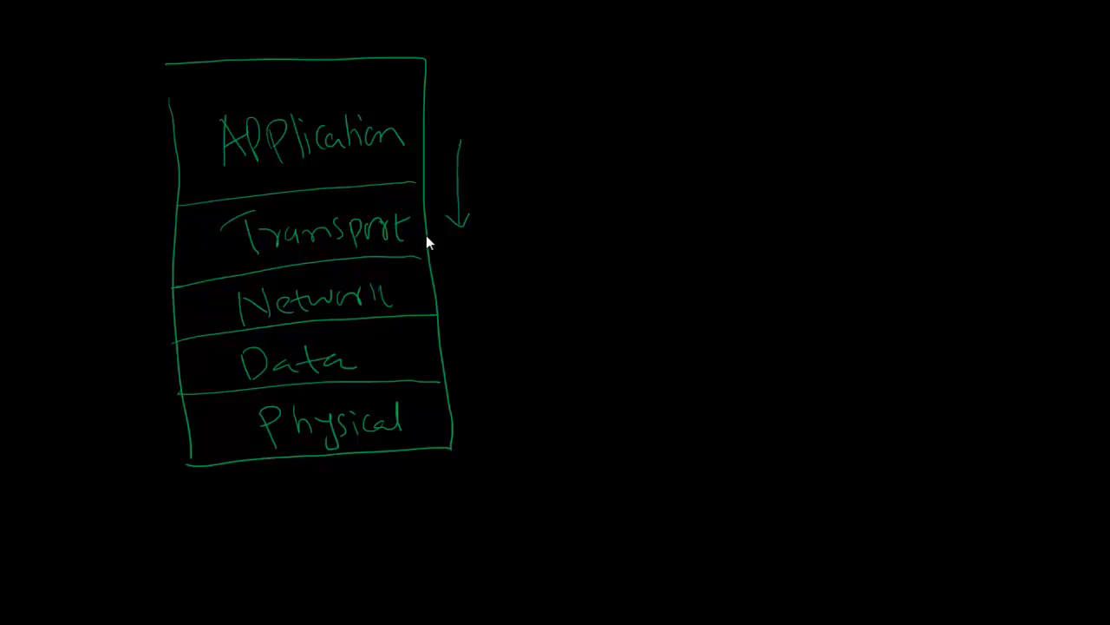
left_click_drag(425, 232, 537, 226)
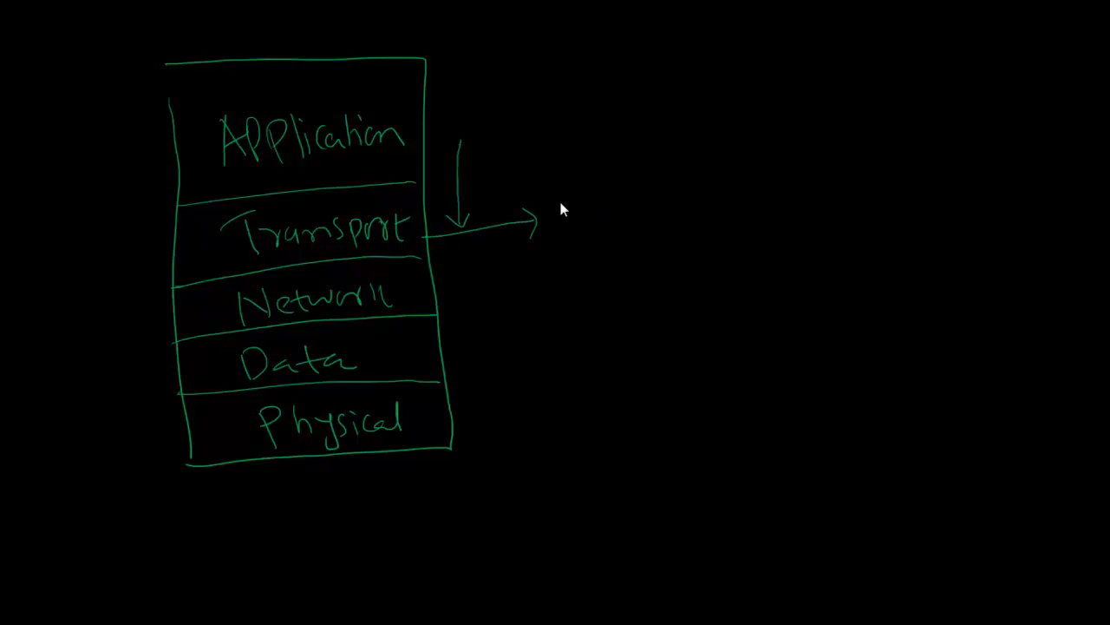
mouse_move(548, 208)
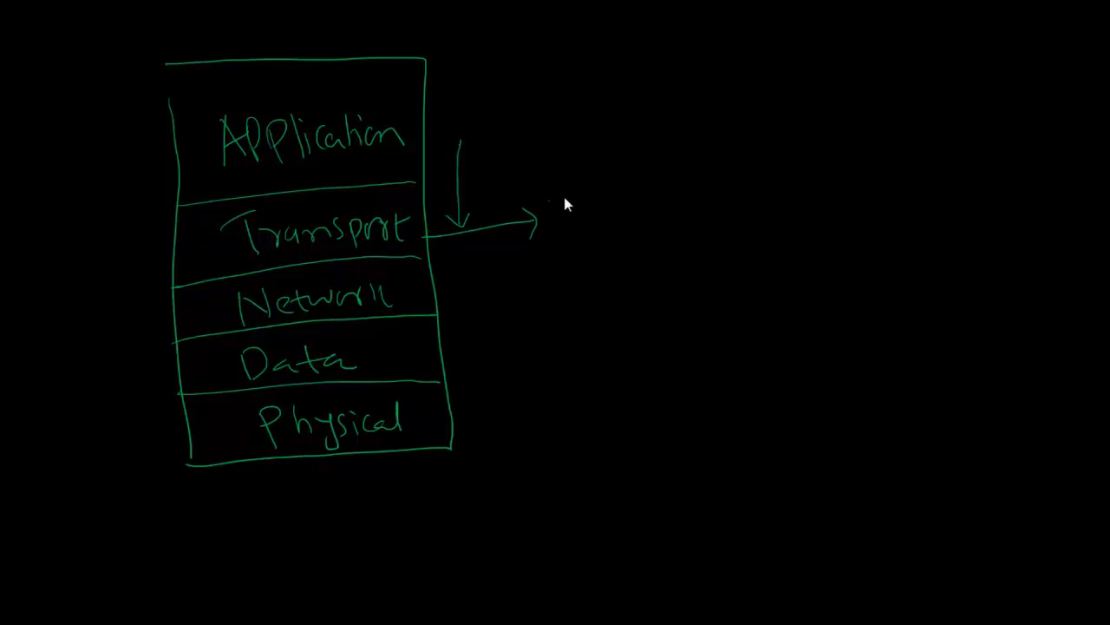
Write 'UDP TCP' after the arrow and 'SMTP' above, with an arrow down to TCP
type("UDP TCP")
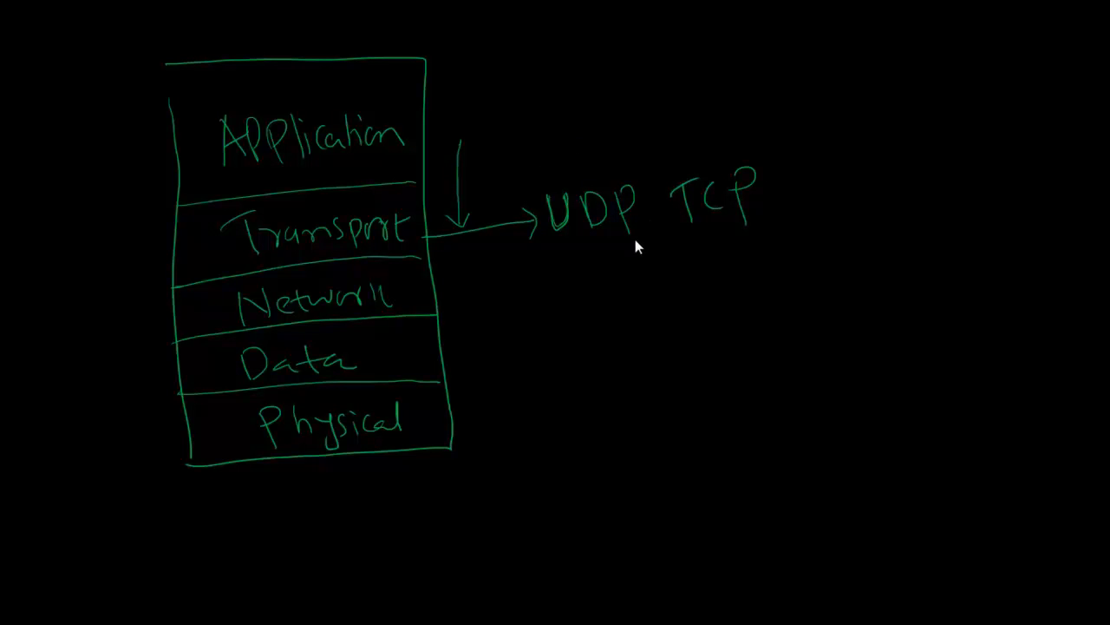
mouse_move(696, 182)
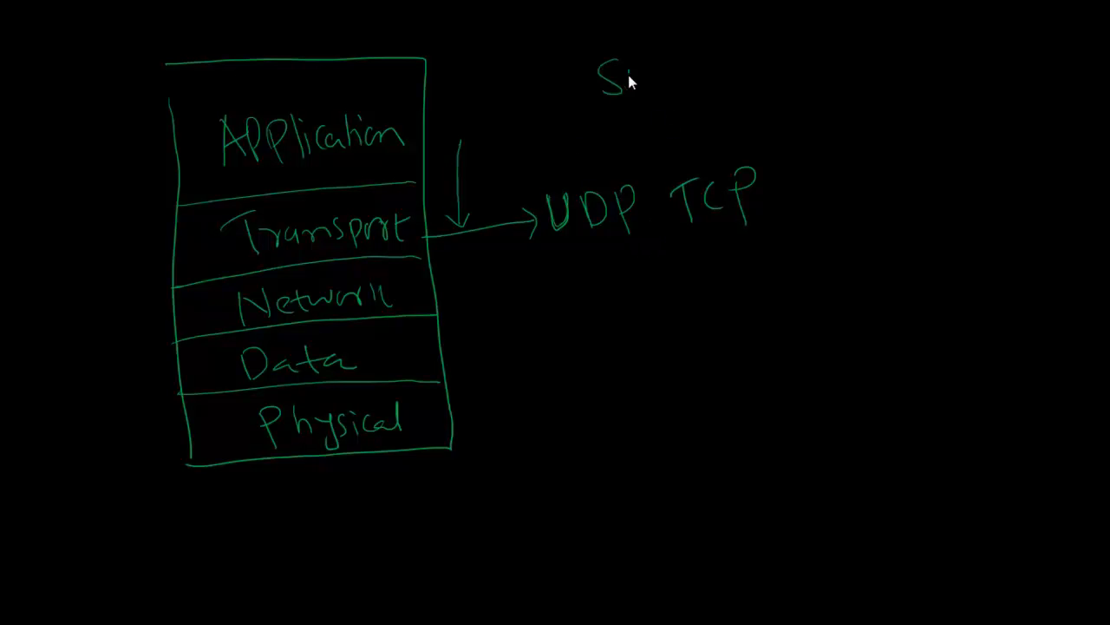
type("M")
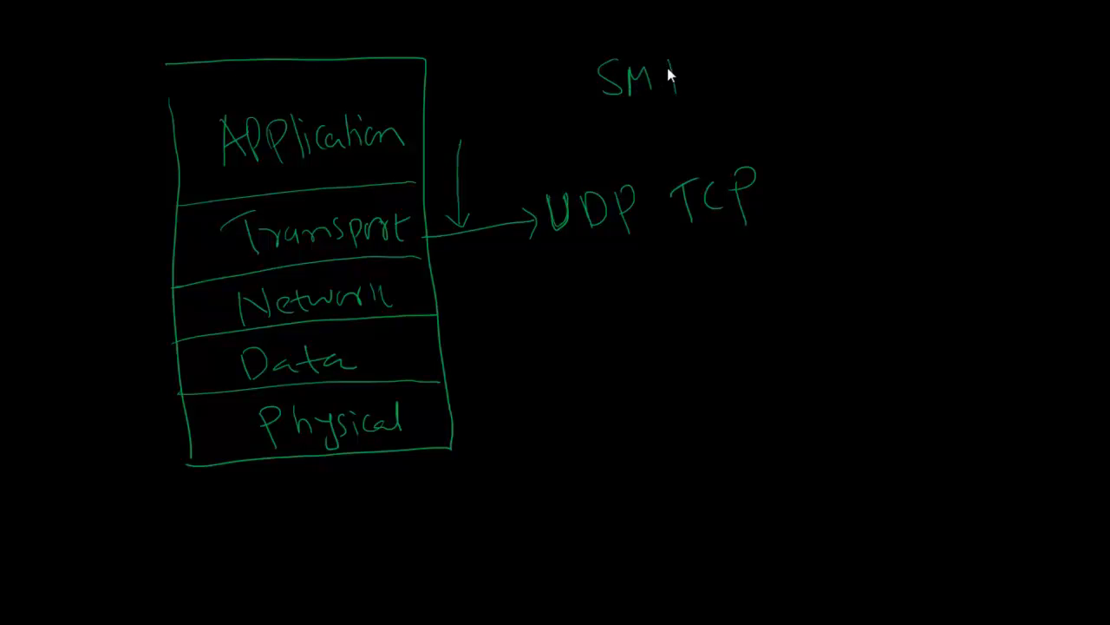
type("TP")
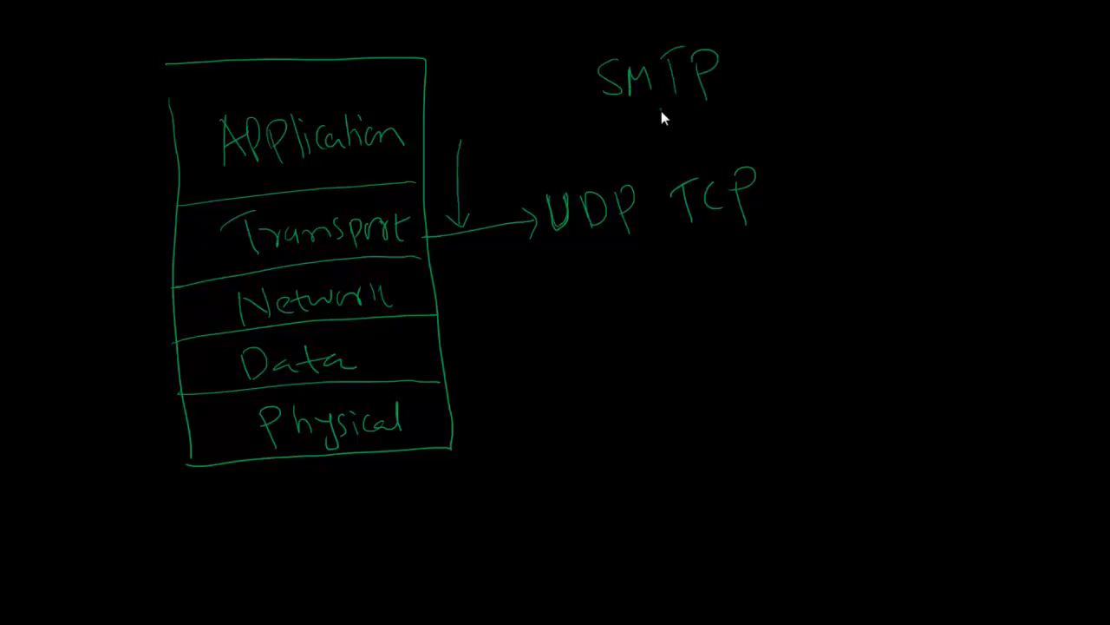
left_click_drag(680, 113, 686, 170)
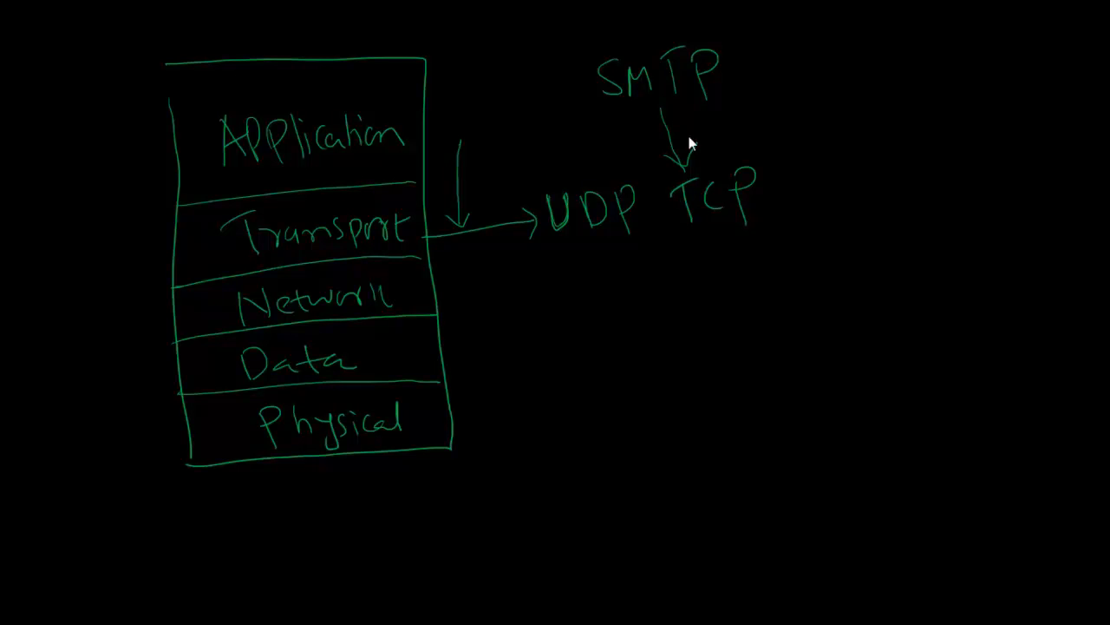
mouse_move(681, 118)
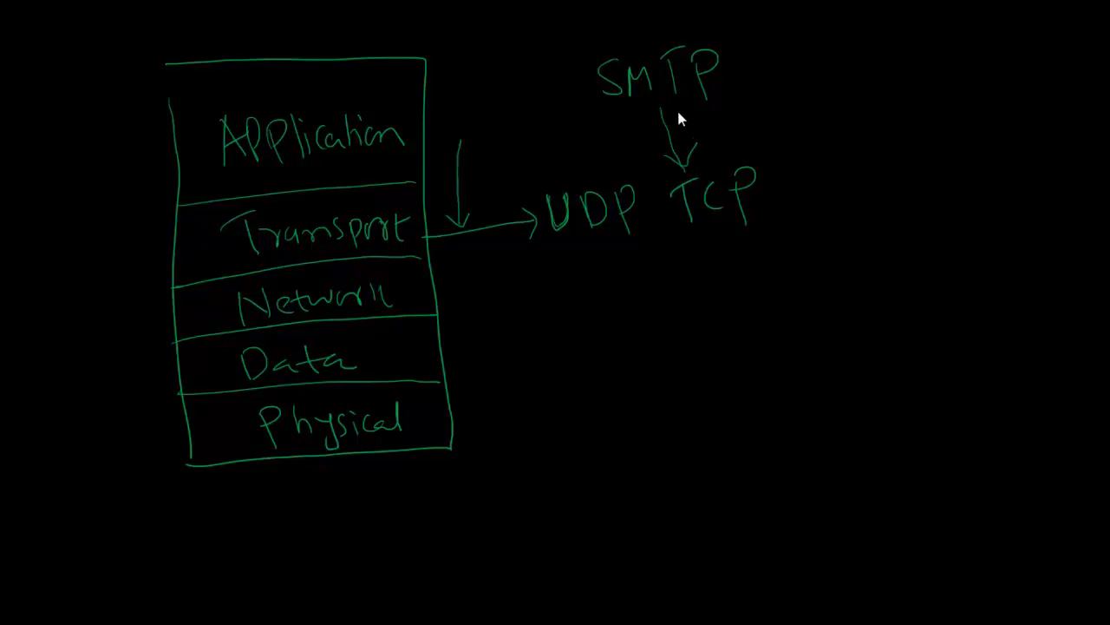
mouse_move(720, 93)
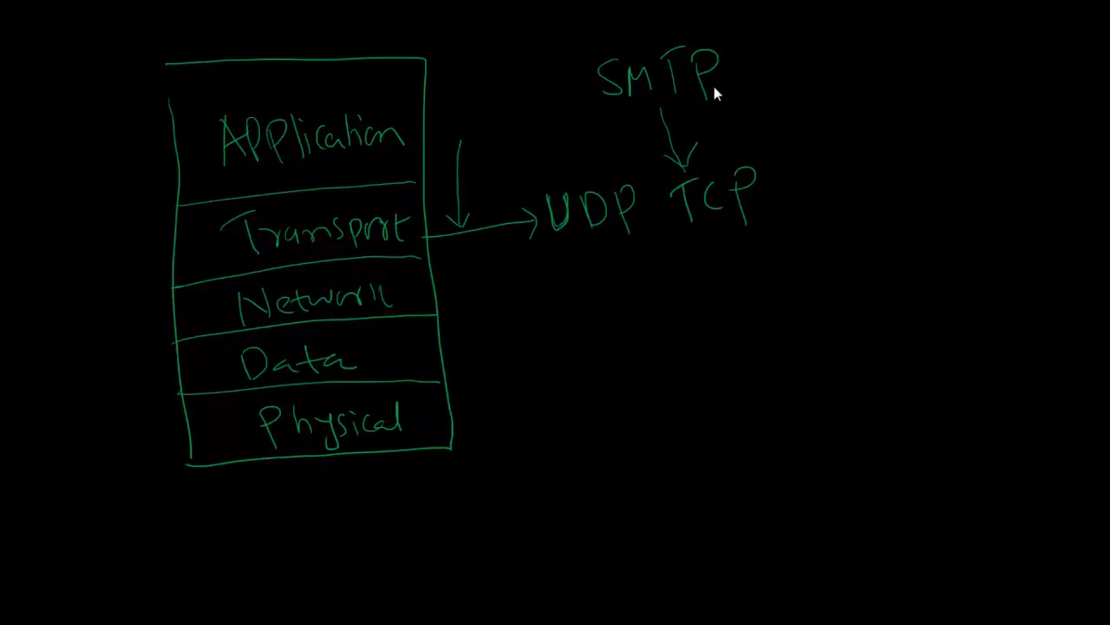
mouse_move(739, 96)
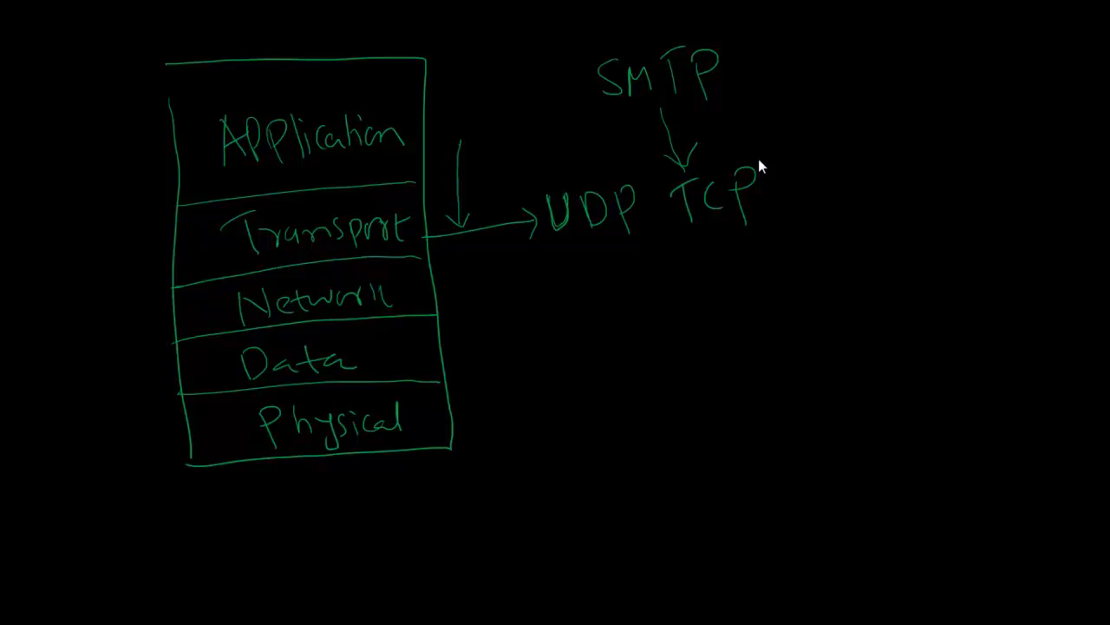
mouse_move(767, 154)
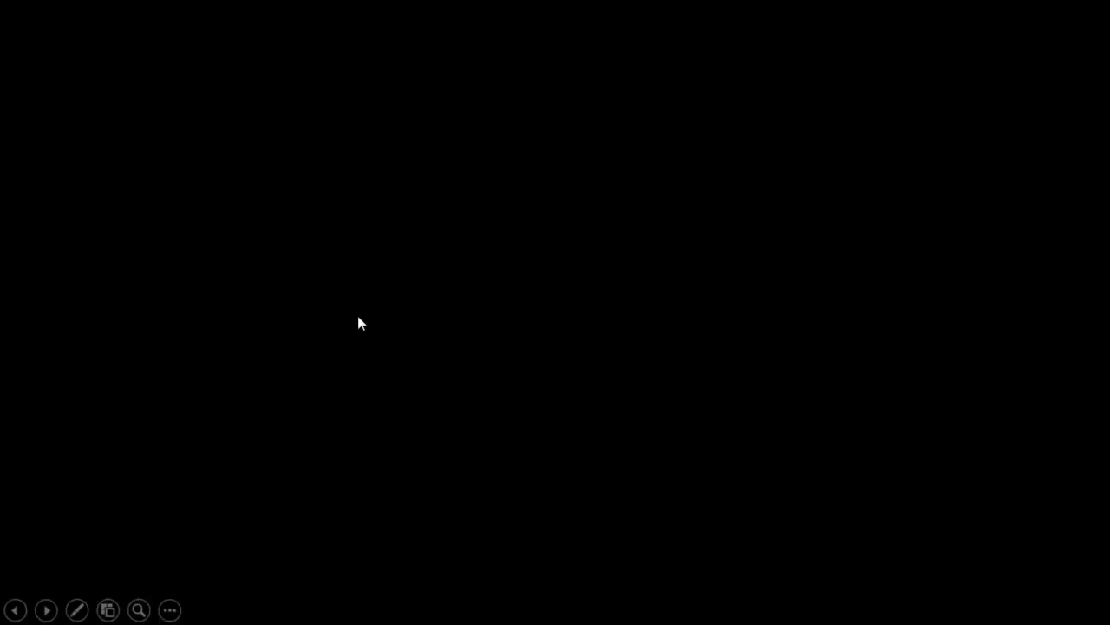
Switch to blue ink and sketch Alice's monitor with its stand and inner screen
left_click(76, 611)
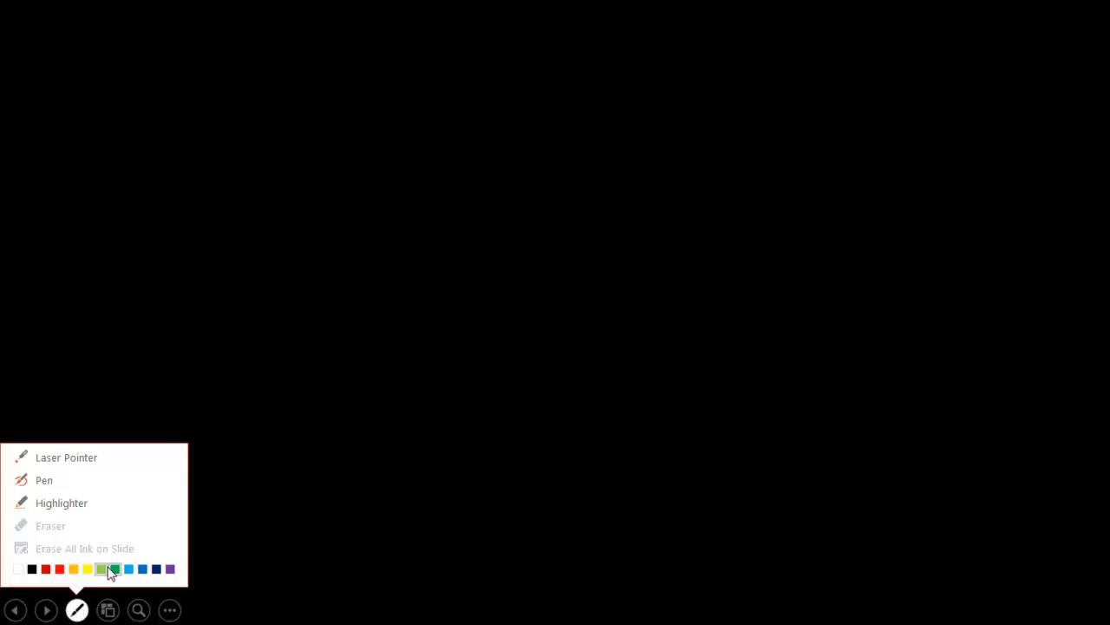
left_click(115, 569)
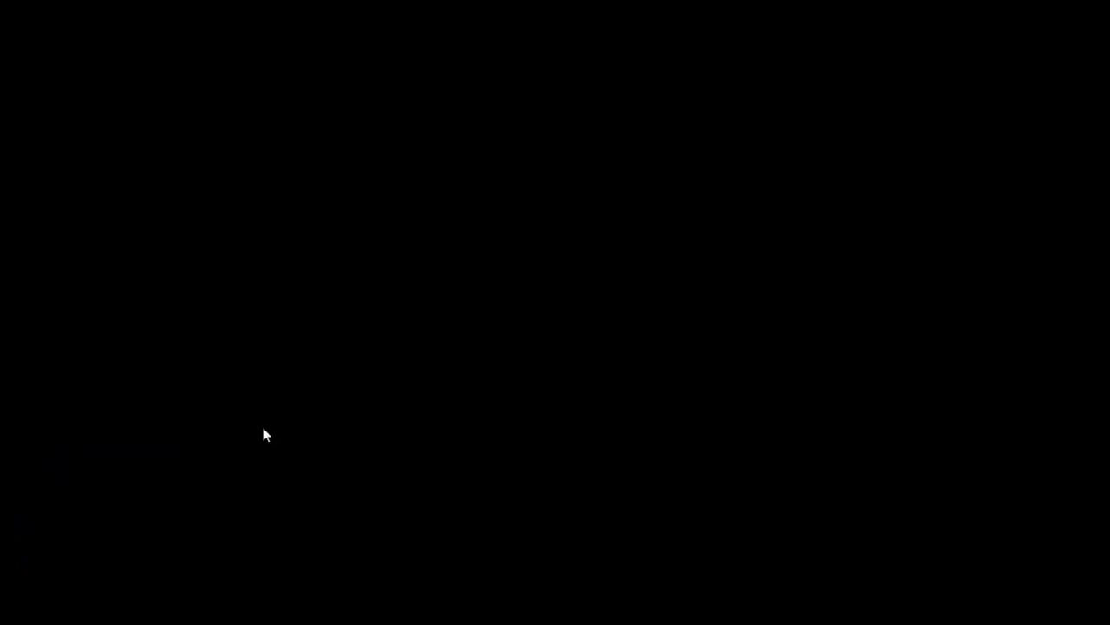
mouse_move(216, 132)
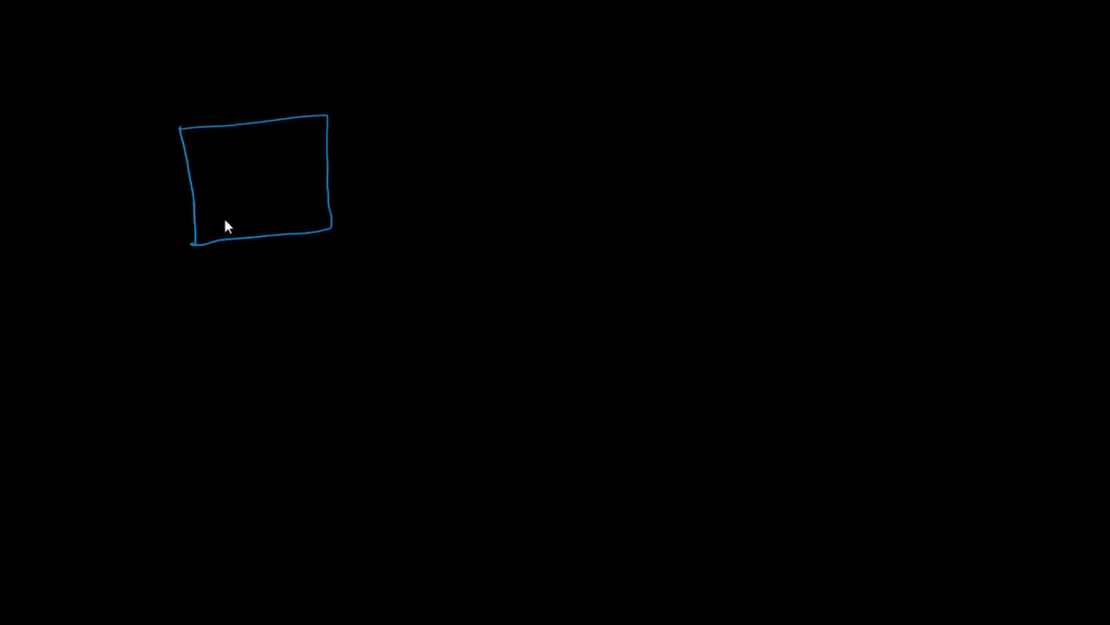
left_click_drag(252, 240, 165, 291)
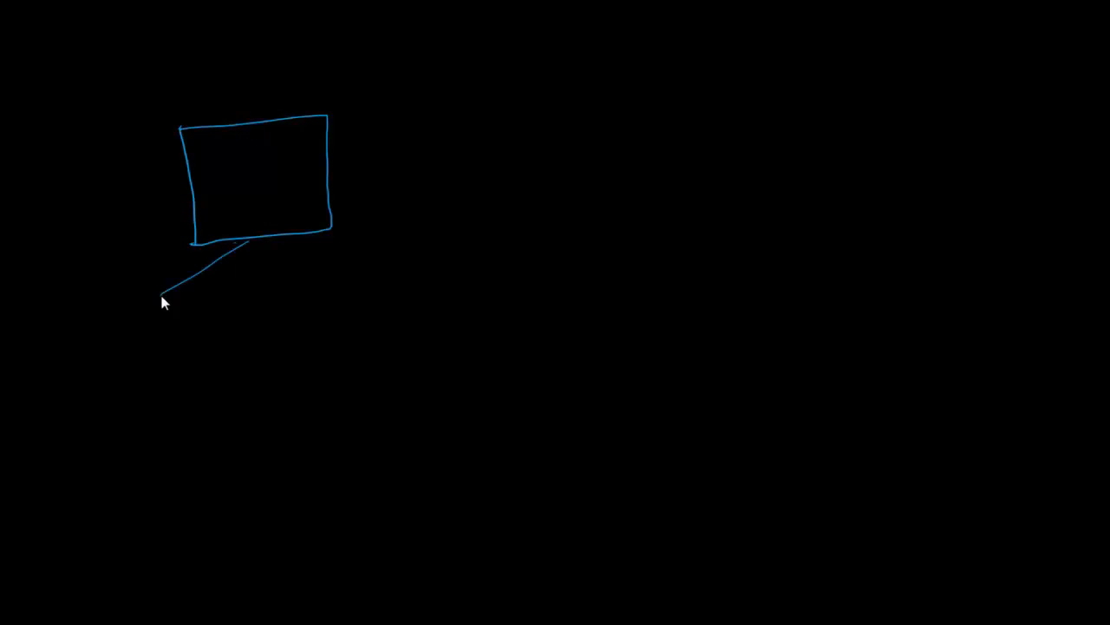
left_click_drag(165, 291, 399, 269)
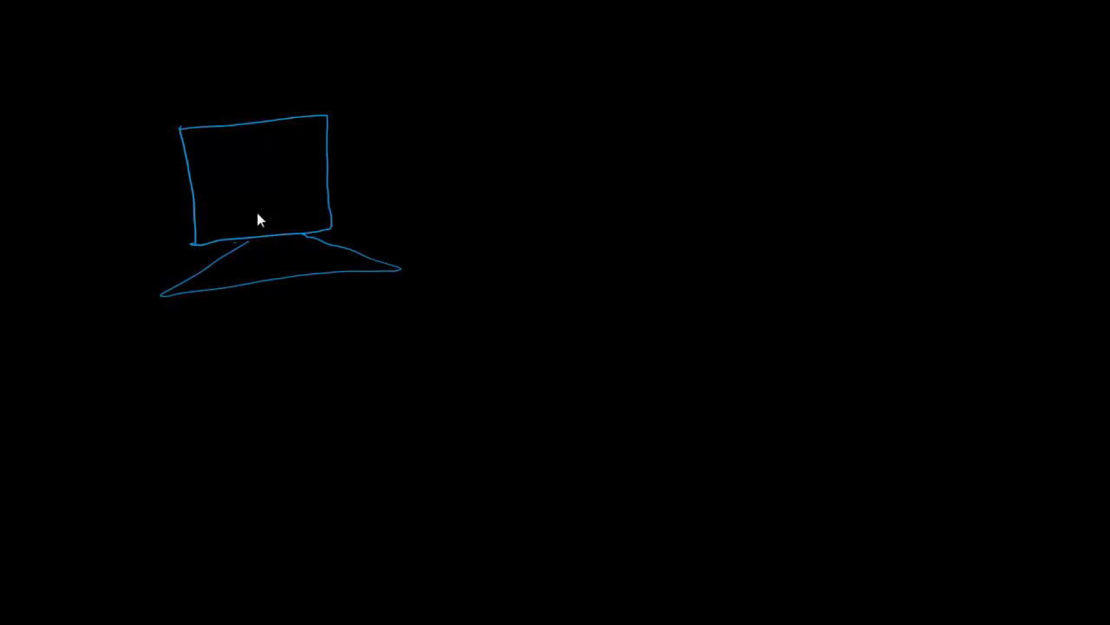
left_click_drag(217, 153, 292, 223)
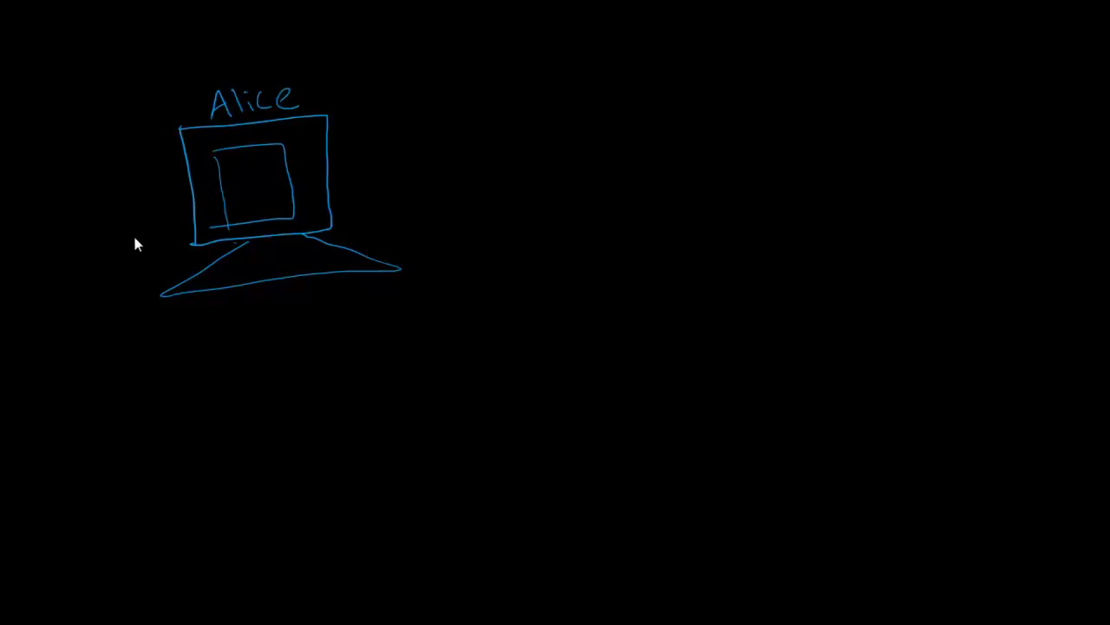
Link Alice's screen to a User Agent label and write 'BoB' above a second computer
left_click_drag(226, 174, 73, 222)
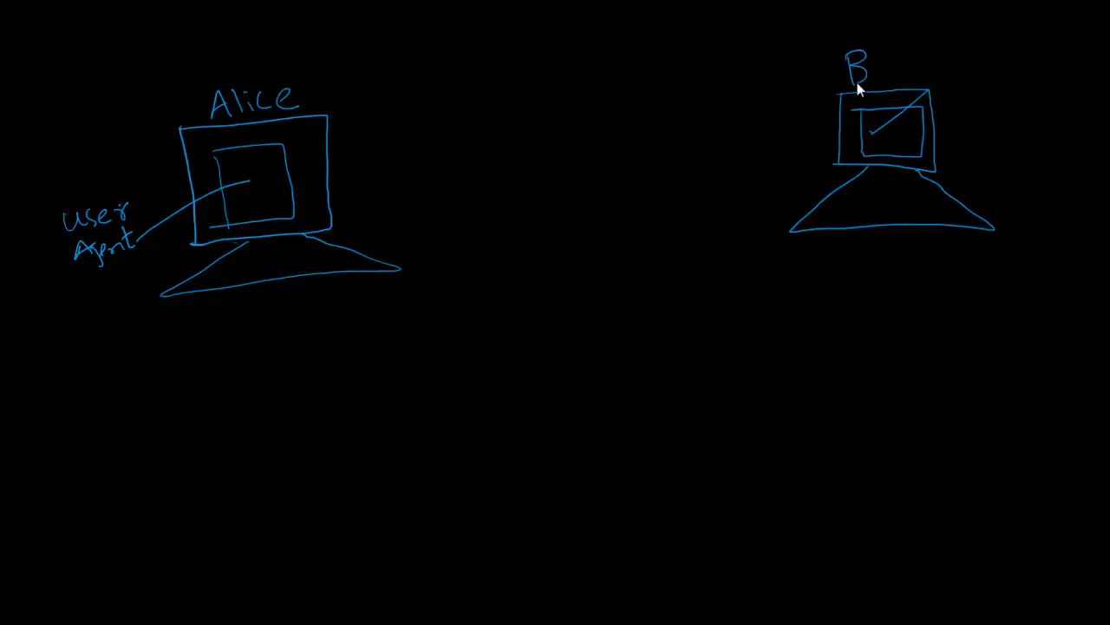
type("oB")
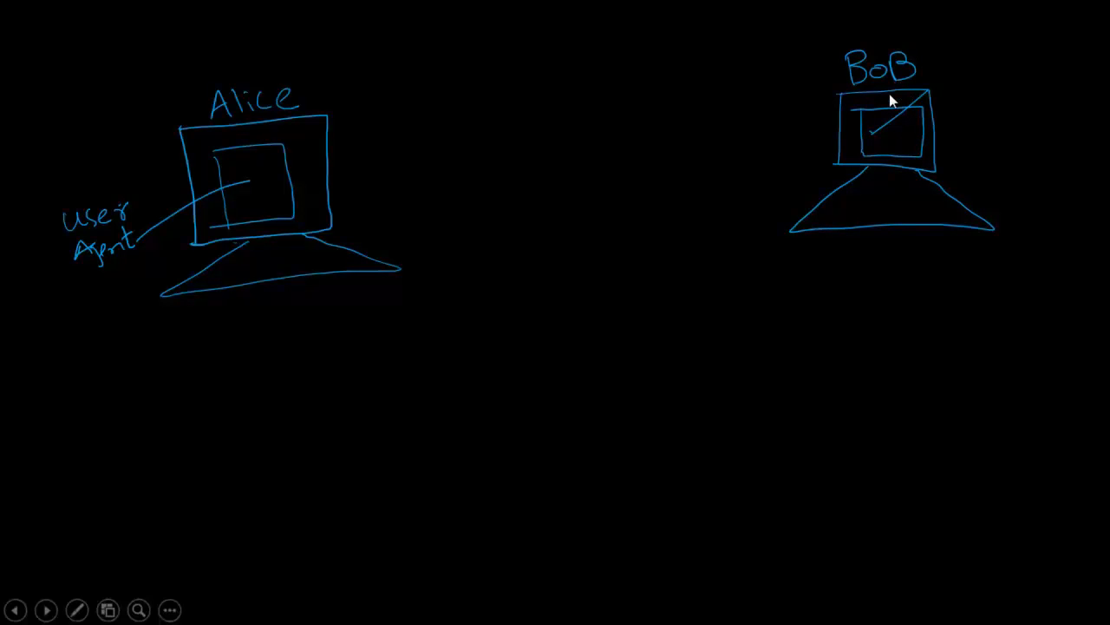
mouse_move(447, 253)
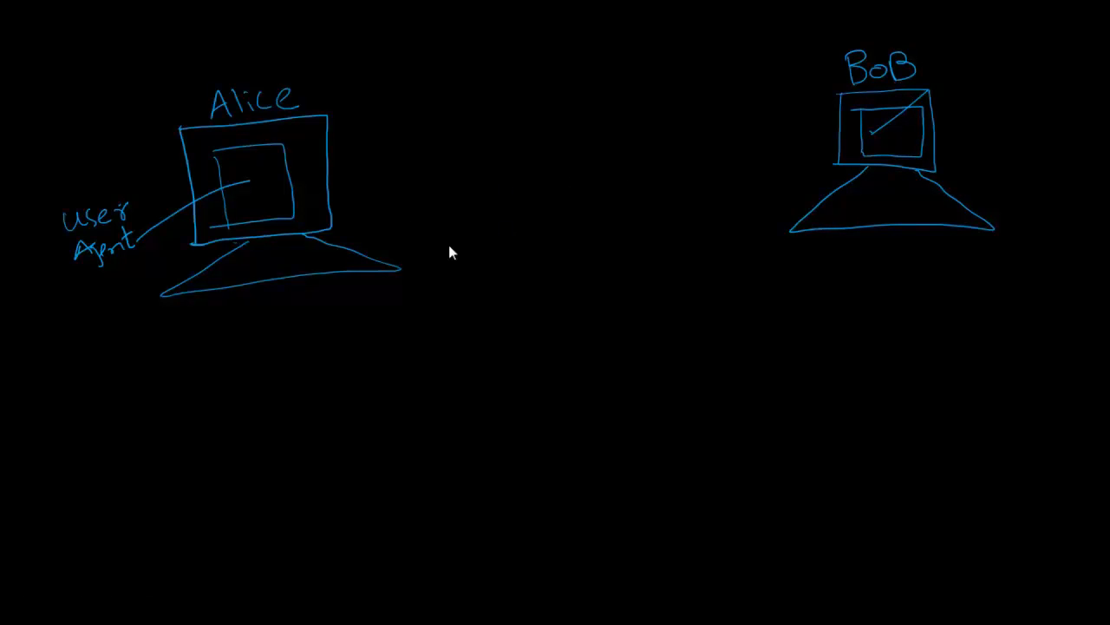
mouse_move(420, 243)
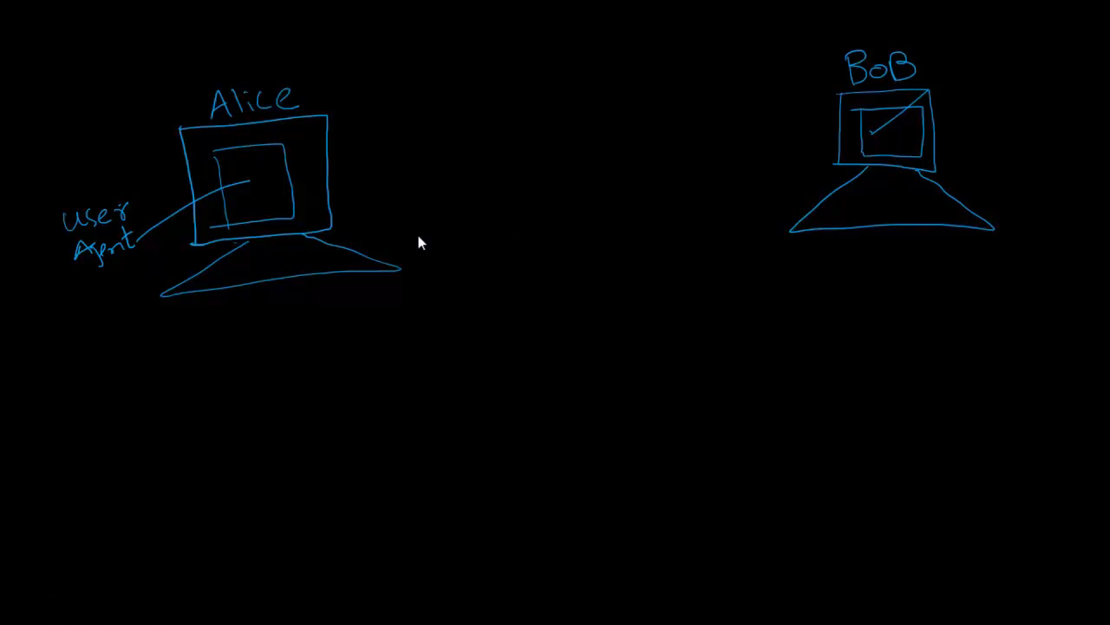
mouse_move(166, 276)
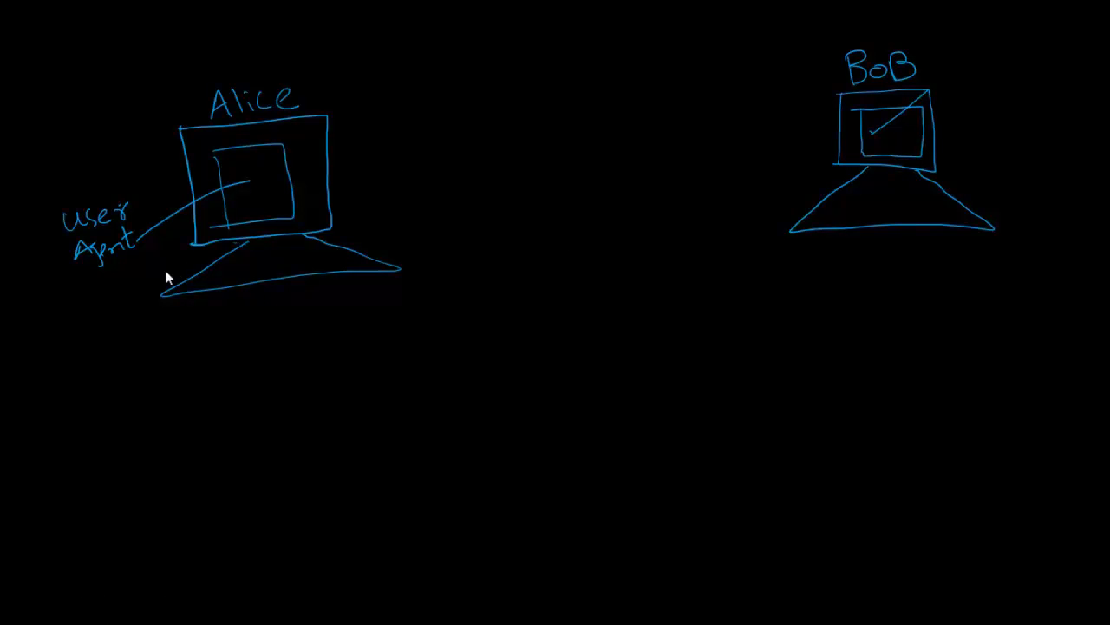
mouse_move(224, 215)
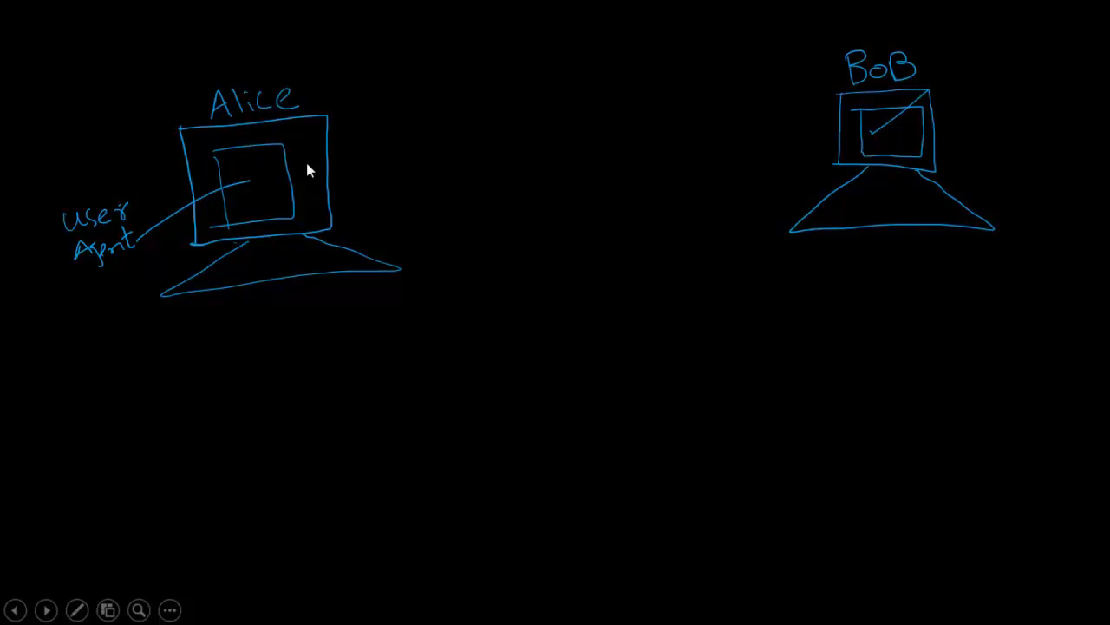
mouse_move(333, 177)
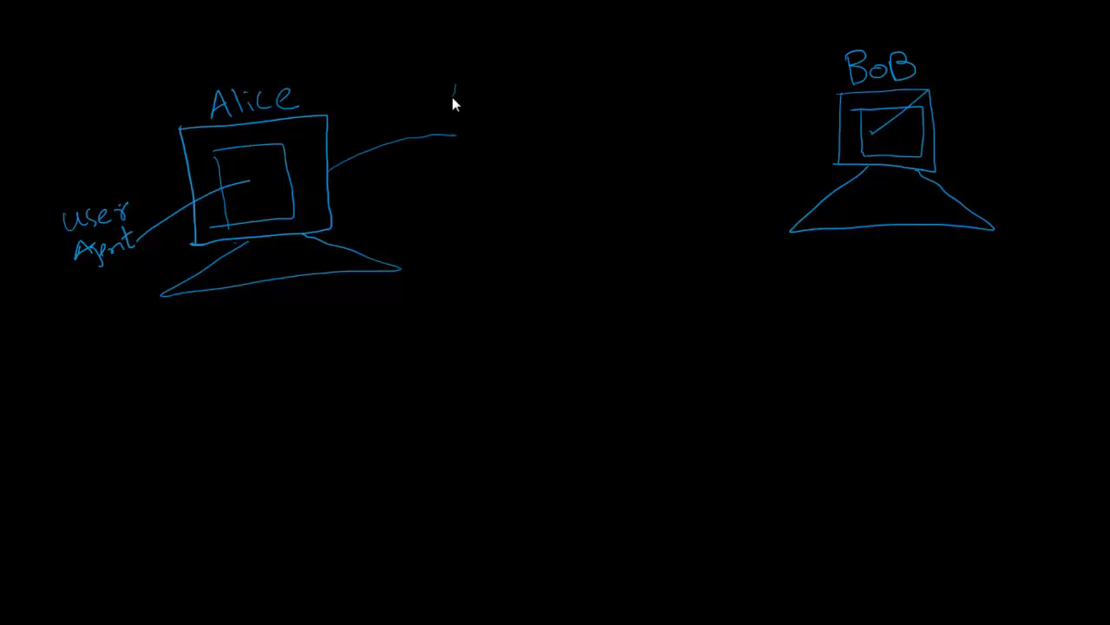
left_click_drag(451, 87, 486, 173)
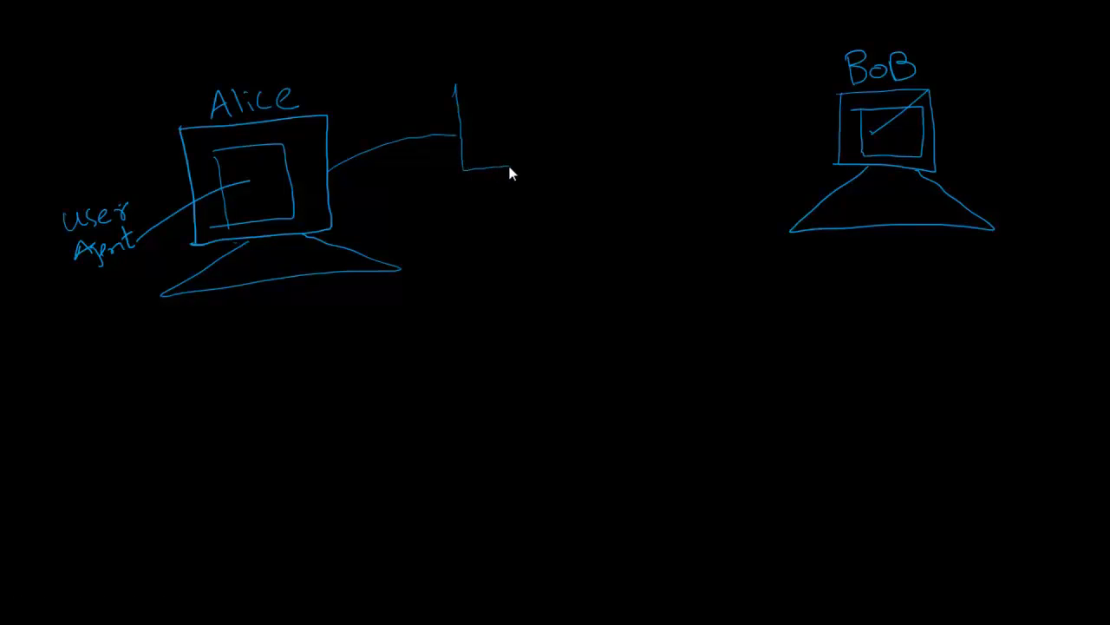
left_click_drag(451, 83, 521, 170)
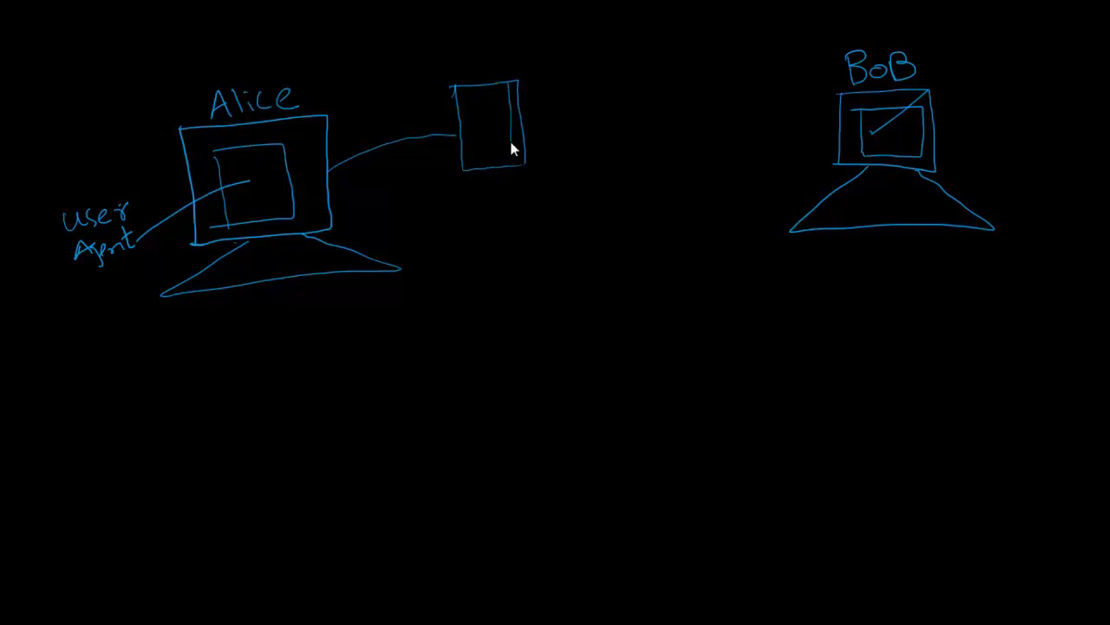
left_click_drag(482, 96, 485, 156)
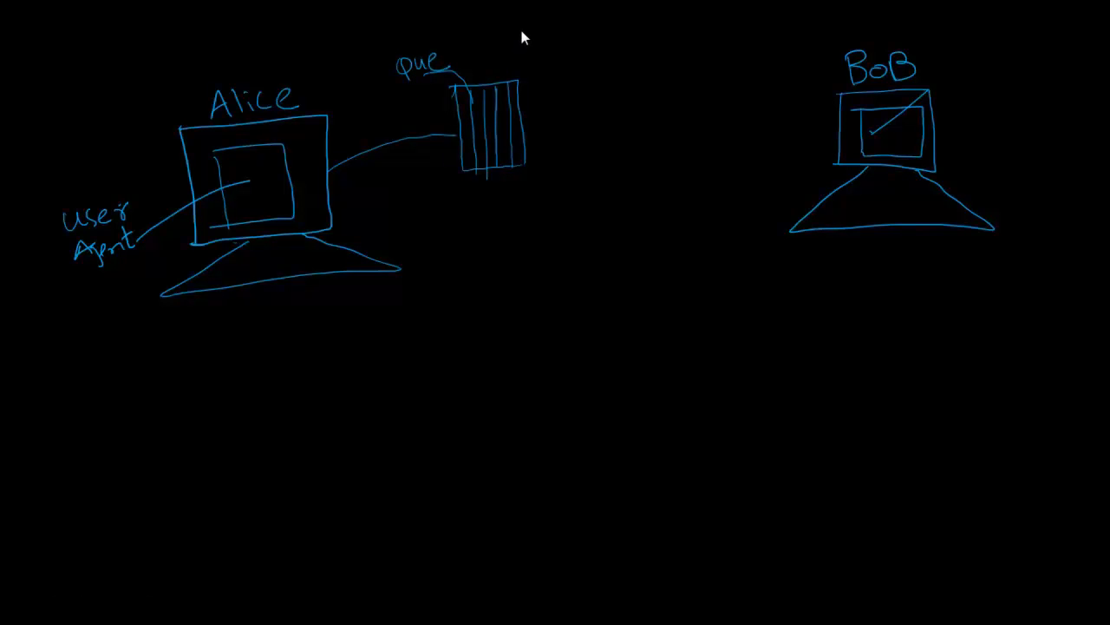
Draw a tall mail-server box beside the queue and label it 'Alice'
left_click_drag(521, 26, 520, 187)
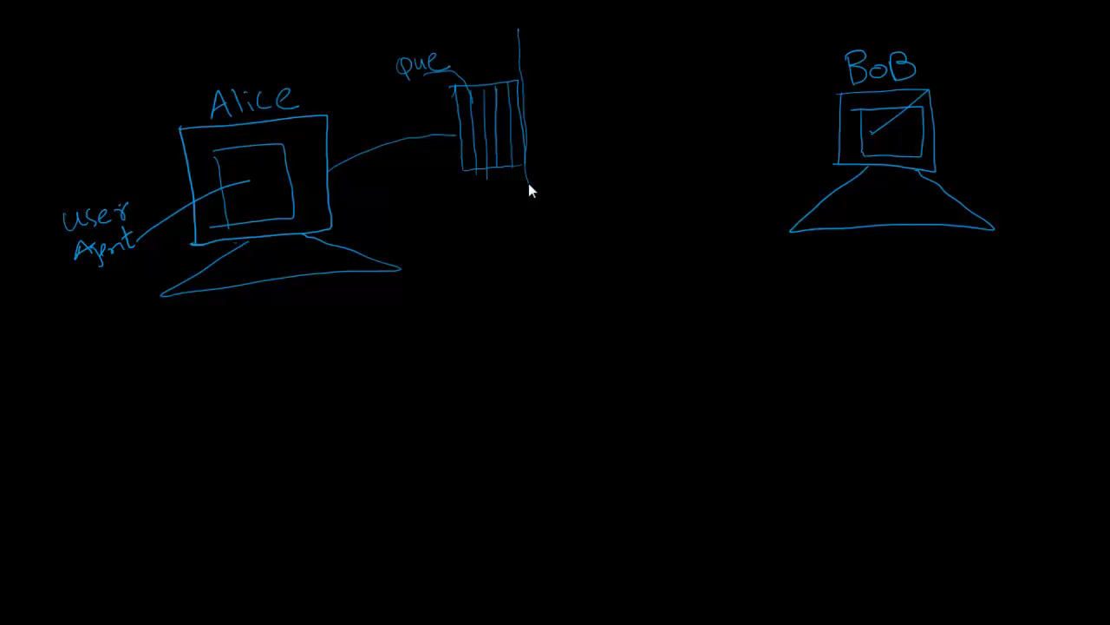
left_click_drag(524, 170, 610, 252)
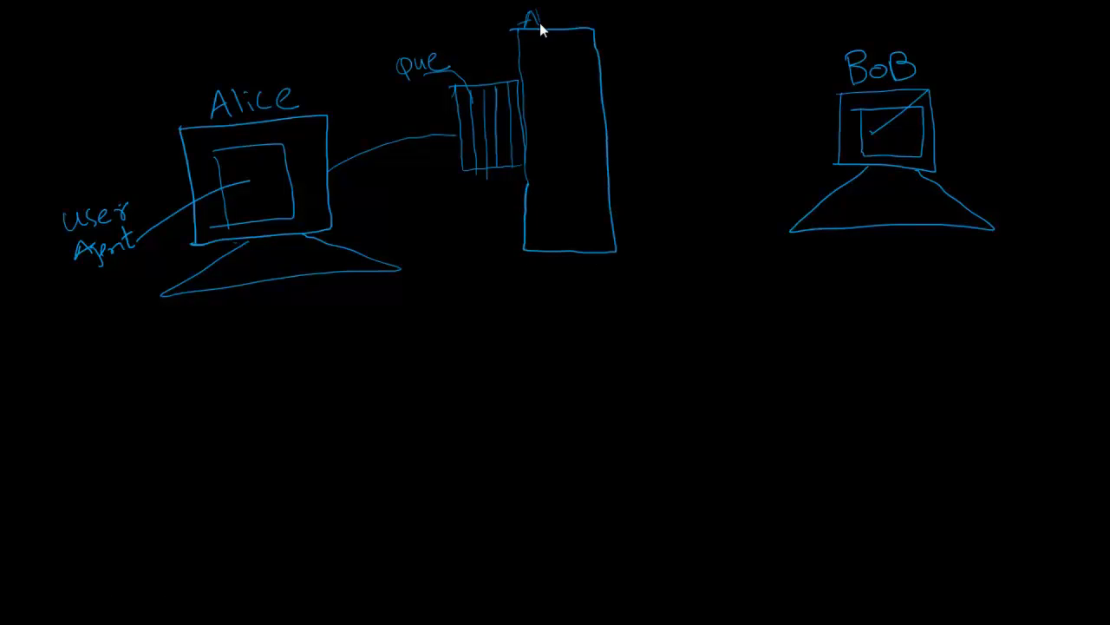
type("Alice")
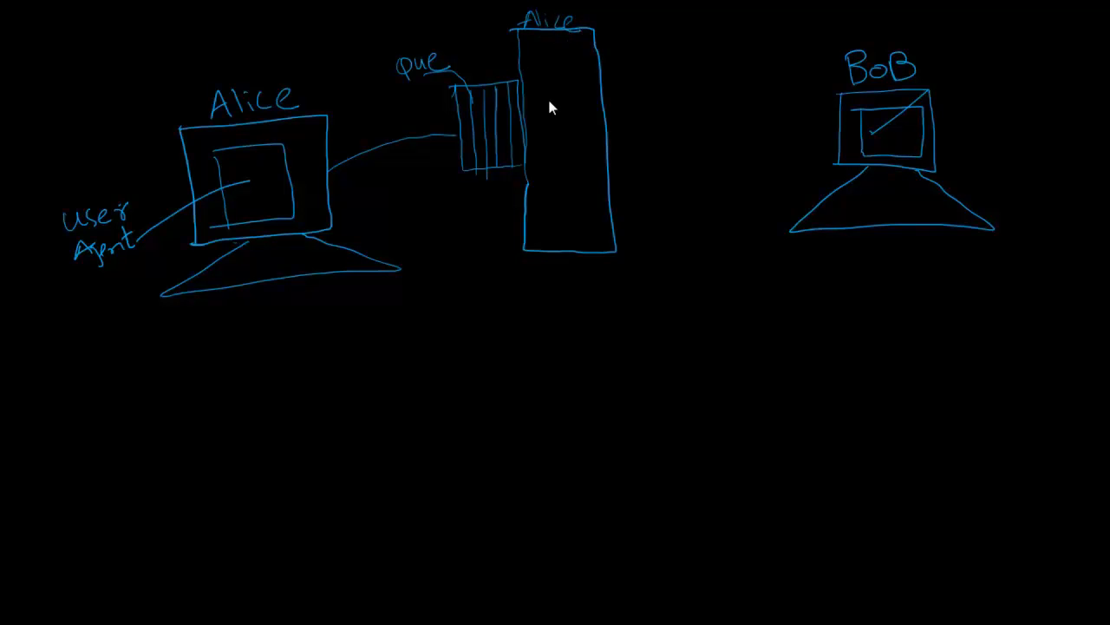
mouse_move(520, 111)
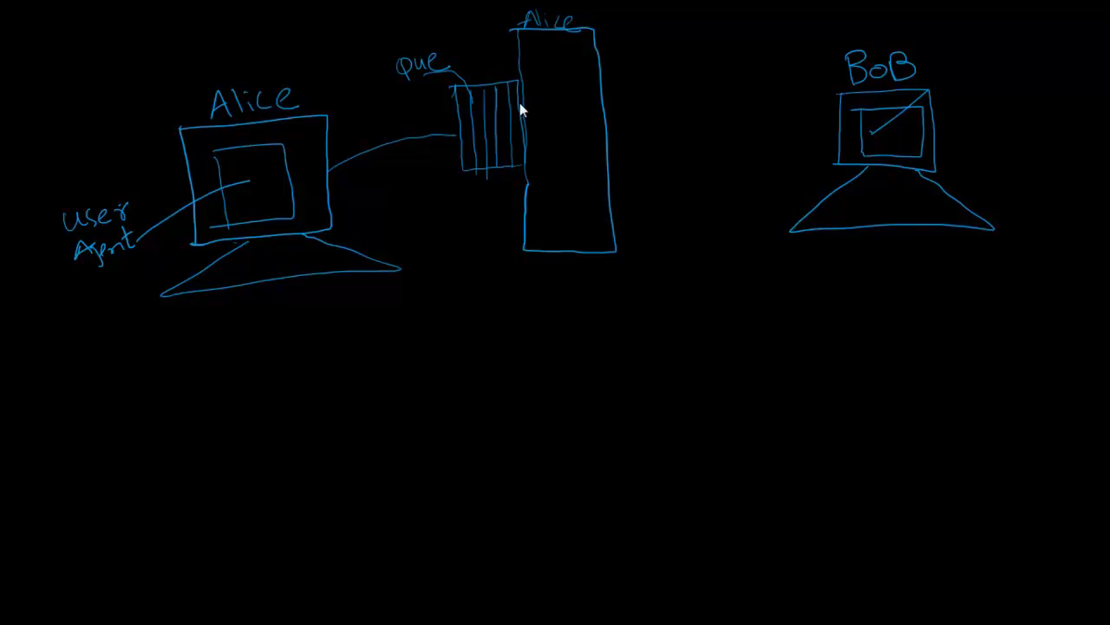
mouse_move(538, 104)
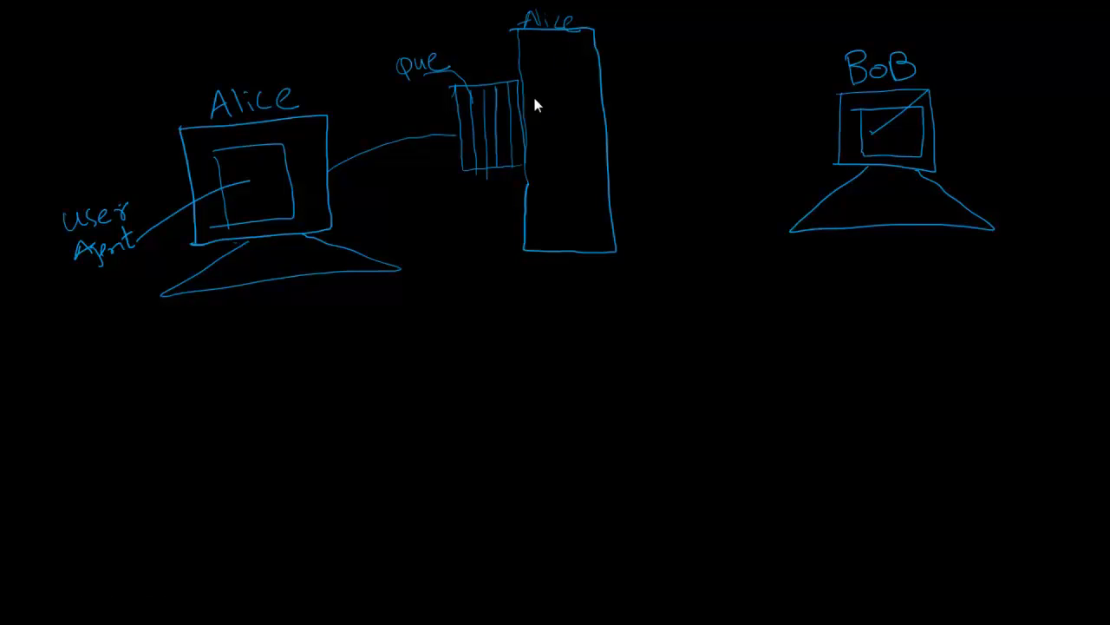
mouse_move(531, 99)
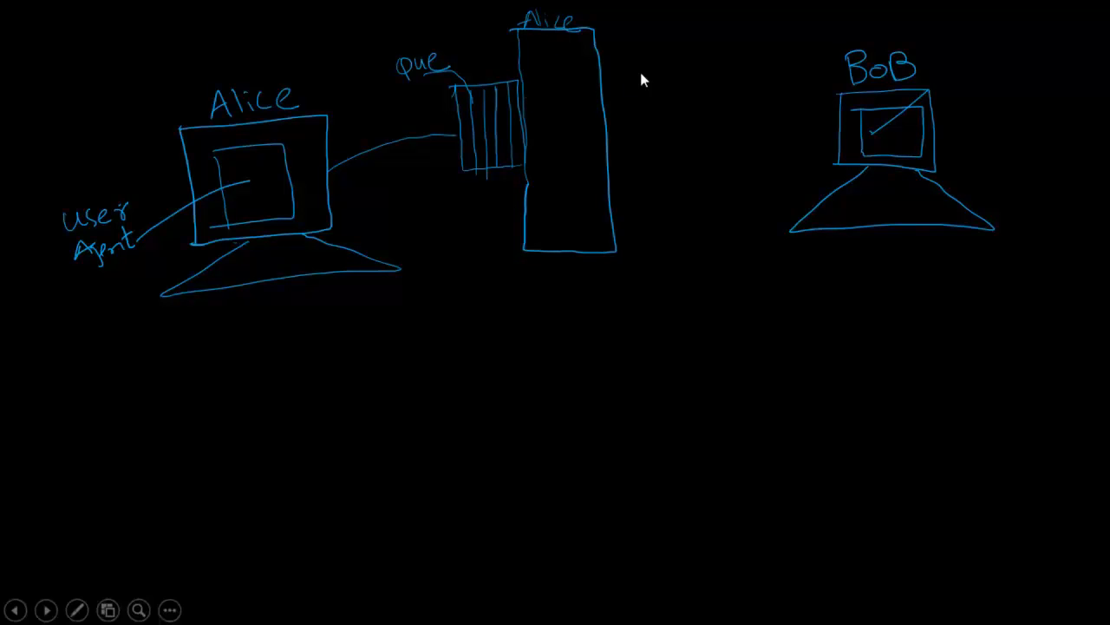
Draw a second tall server box right of Alice's and label it 'BoBS'
left_click_drag(680, 31, 676, 247)
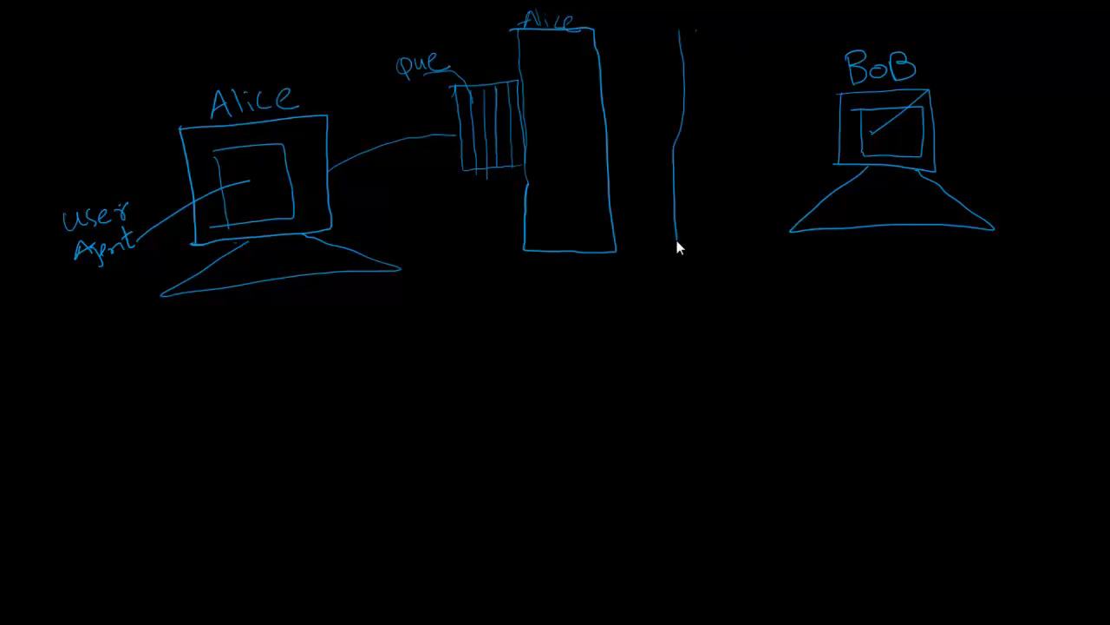
left_click_drag(673, 246, 726, 253)
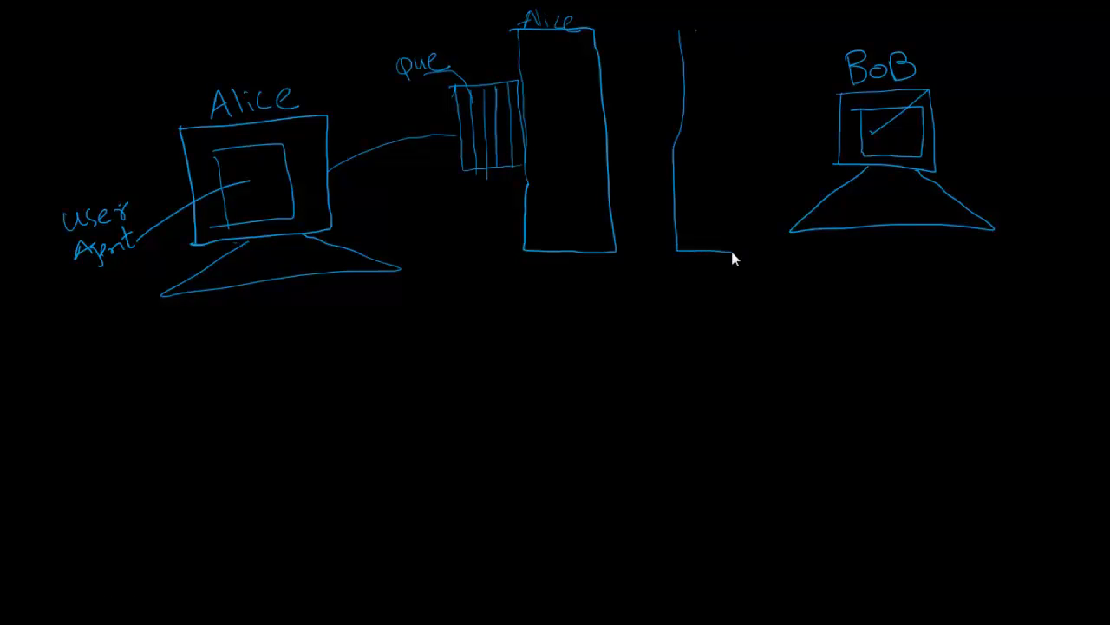
left_click_drag(673, 32, 755, 252)
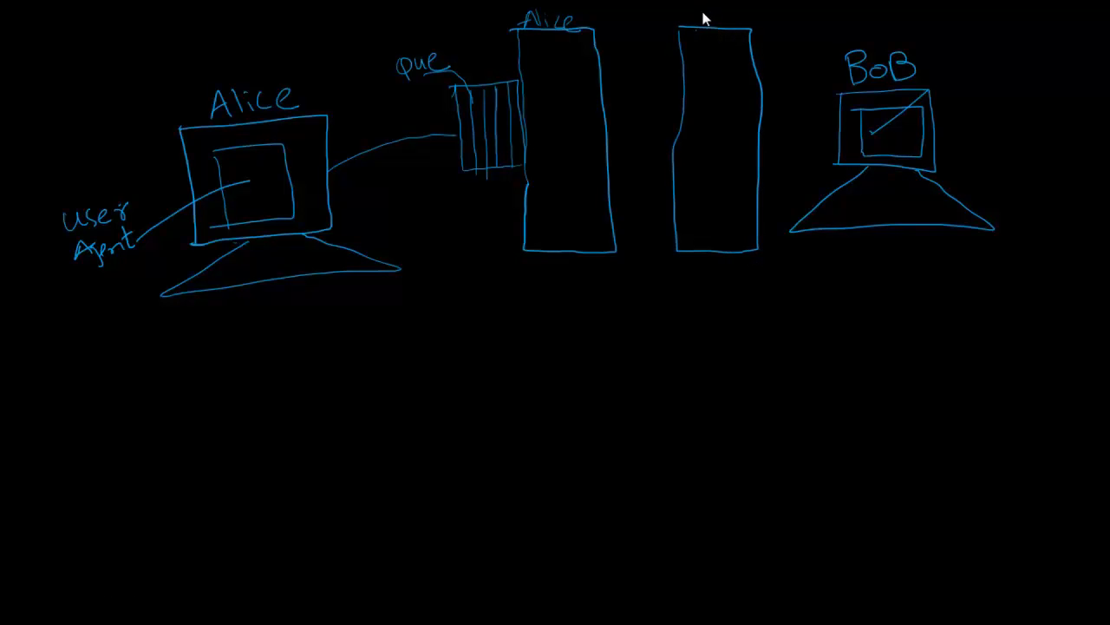
type("BoBS")
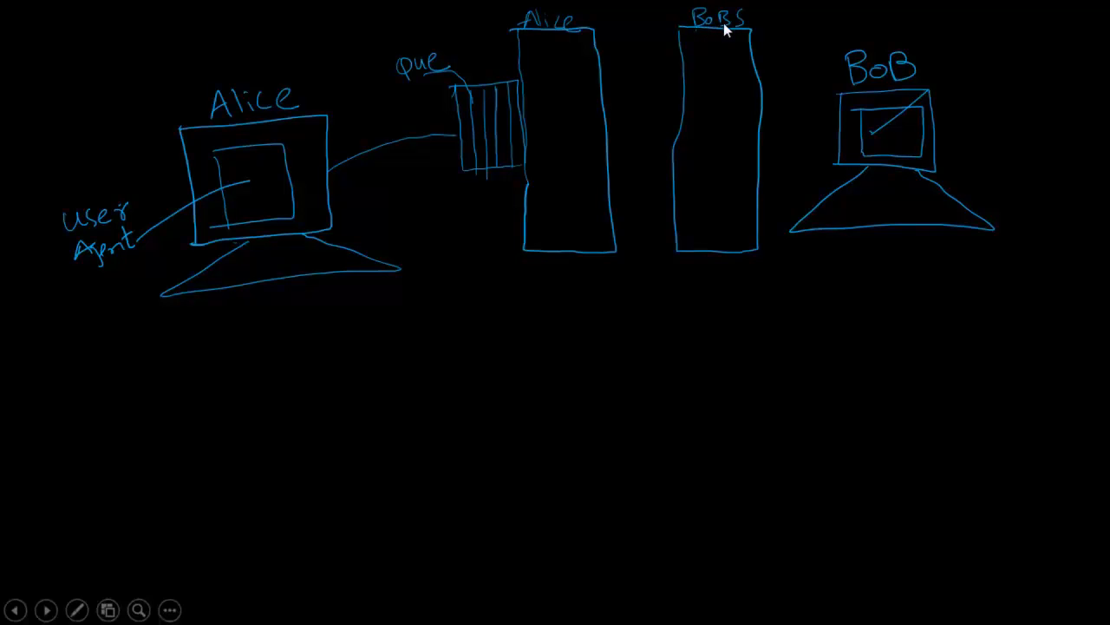
mouse_move(593, 16)
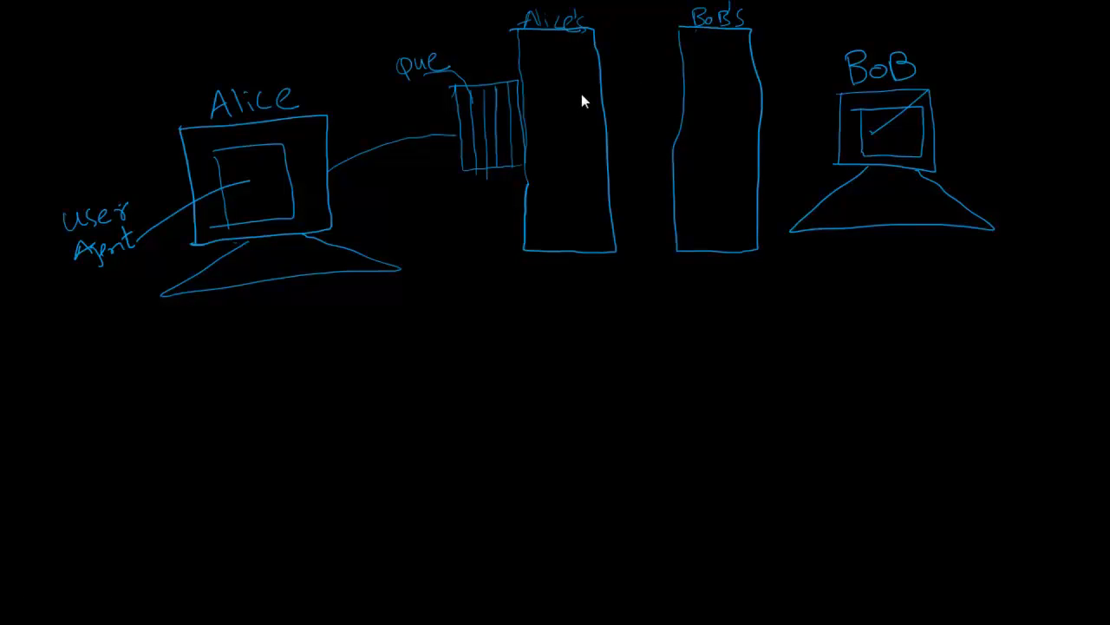
mouse_move(607, 90)
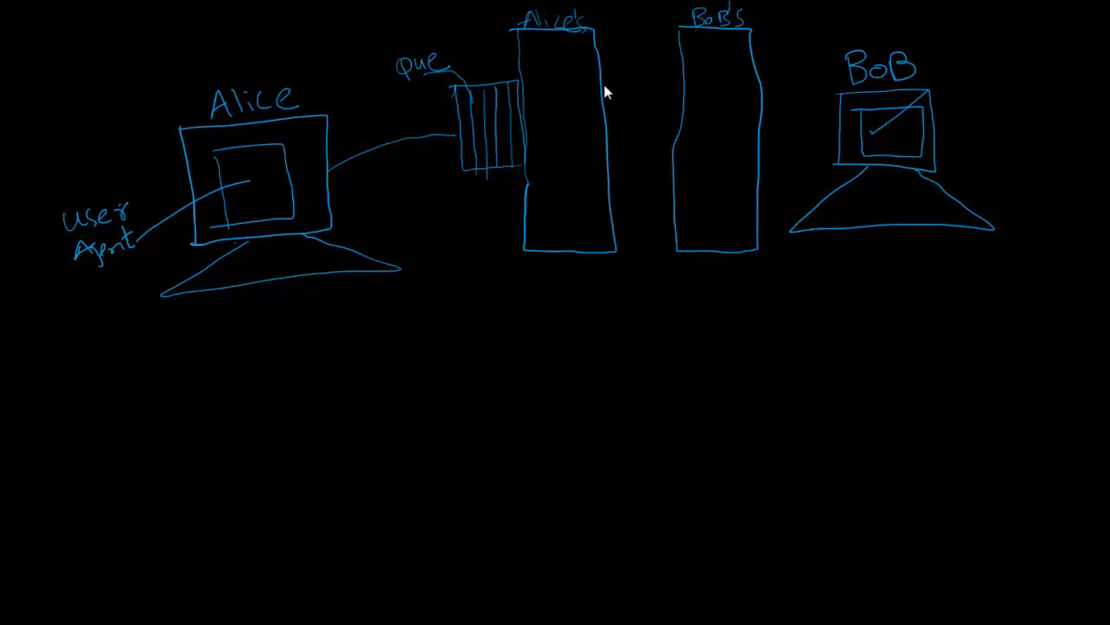
mouse_move(621, 108)
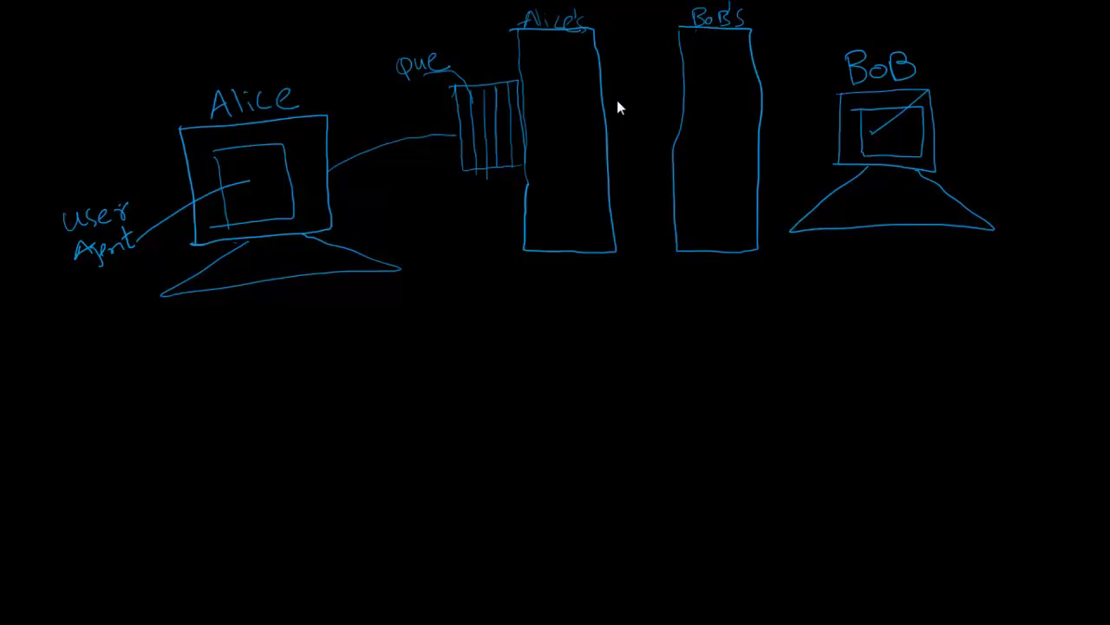
mouse_move(580, 320)
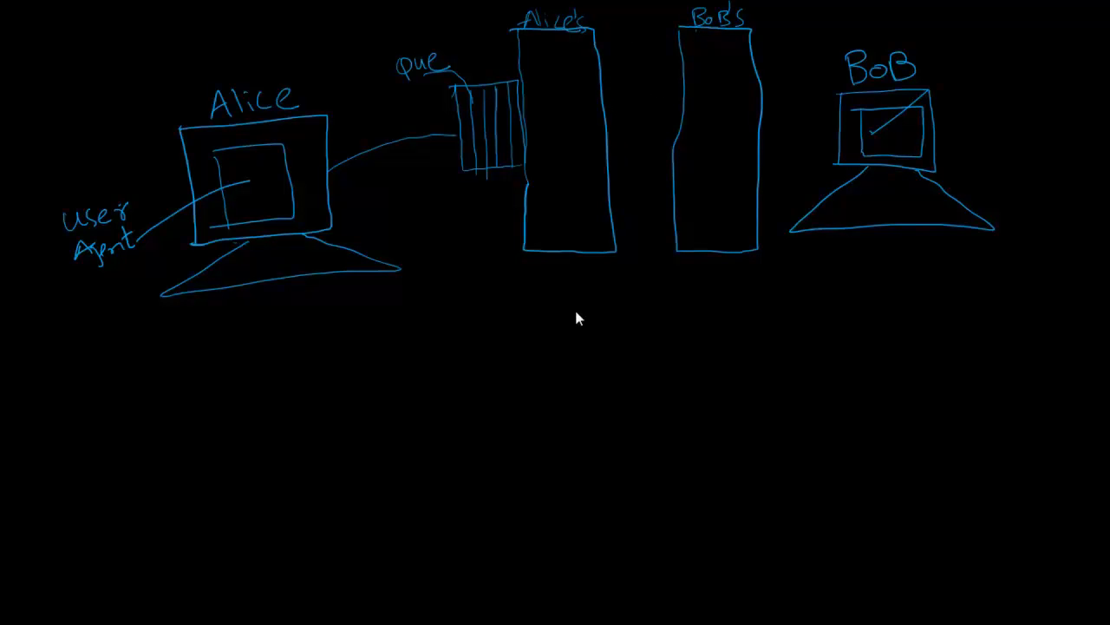
Draw two timelines with arrows labelled SYN across, ACK-SYN back and ACK
left_click_drag(555, 298, 569, 483)
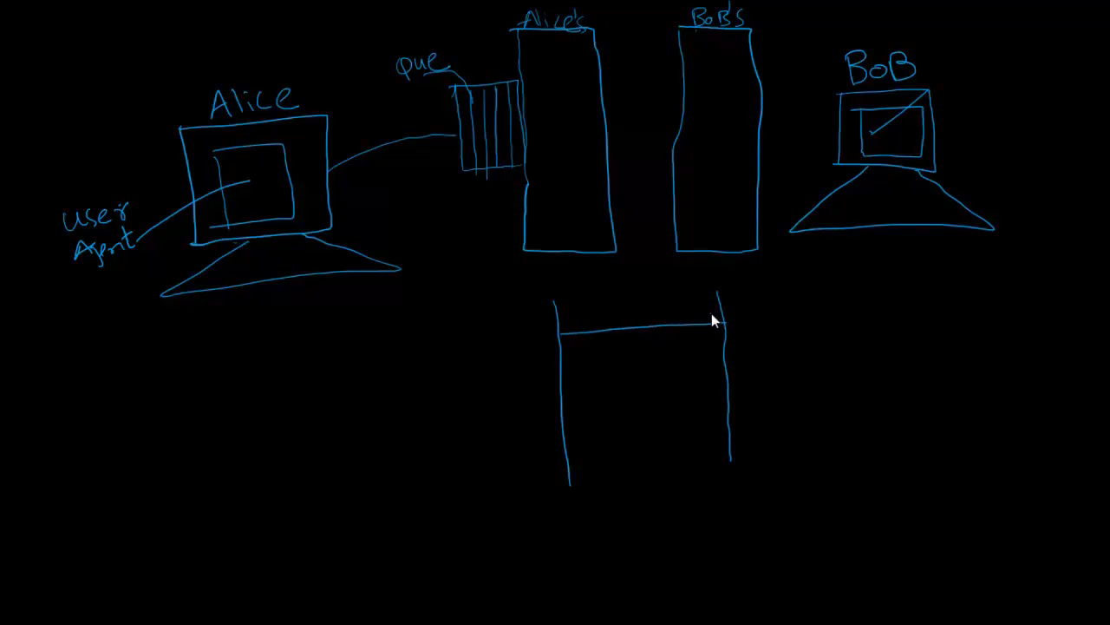
type("Sy")
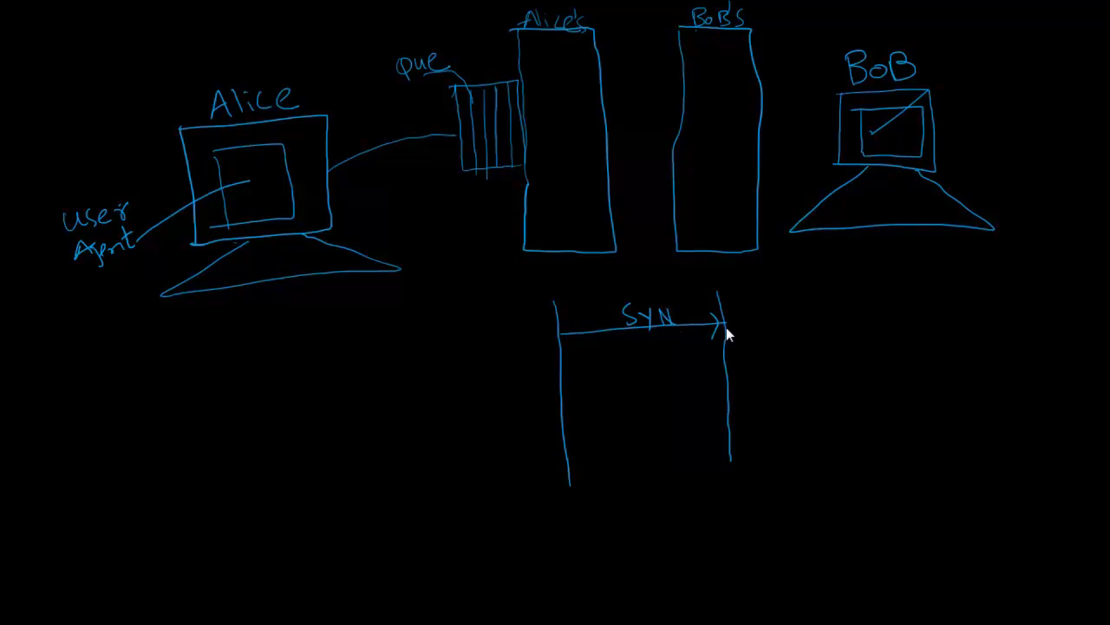
left_click_drag(720, 329, 569, 385)
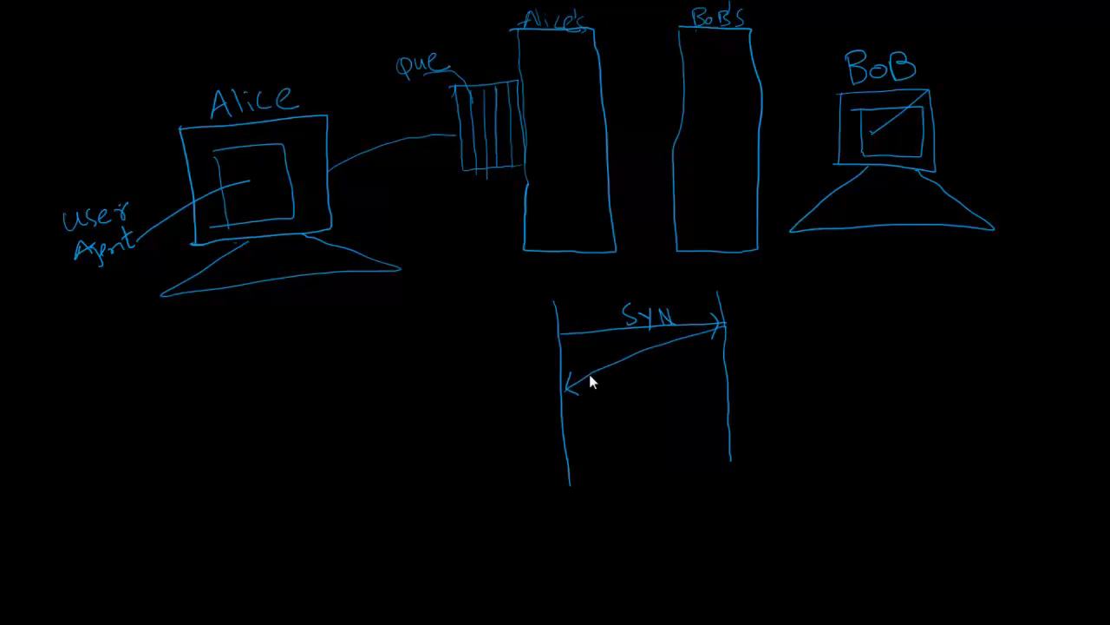
type("ACK-SYN")
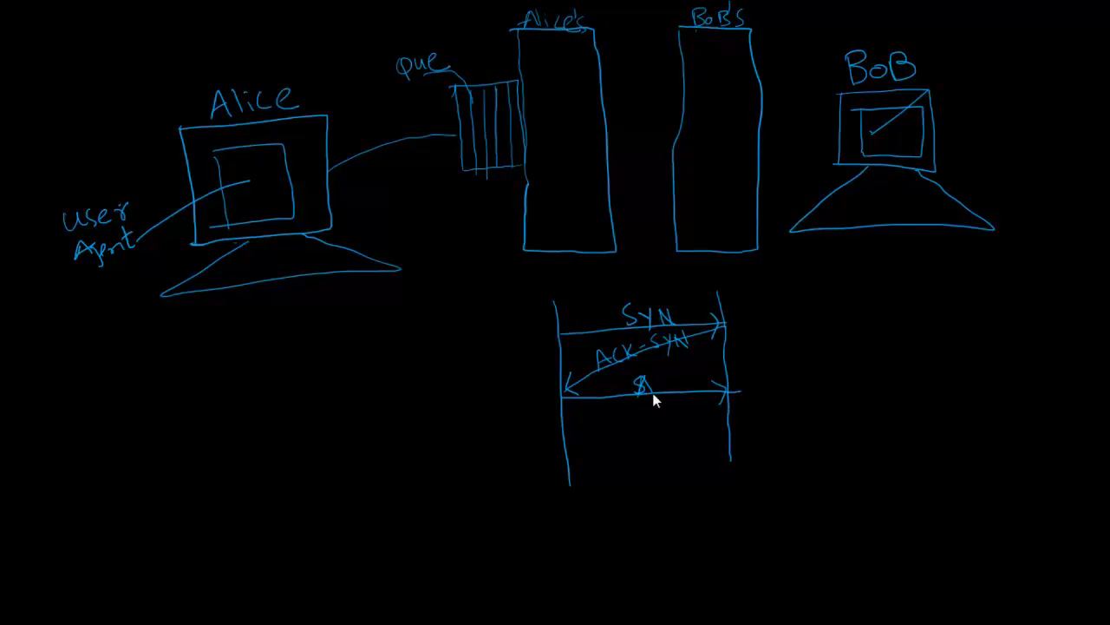
type("ACK")
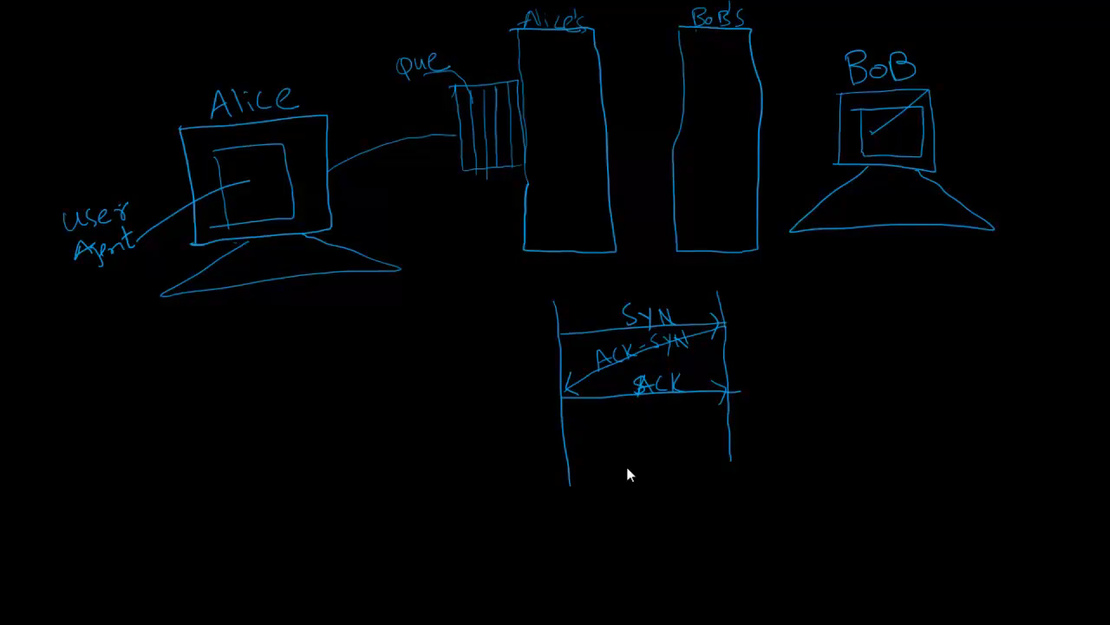
mouse_move(614, 319)
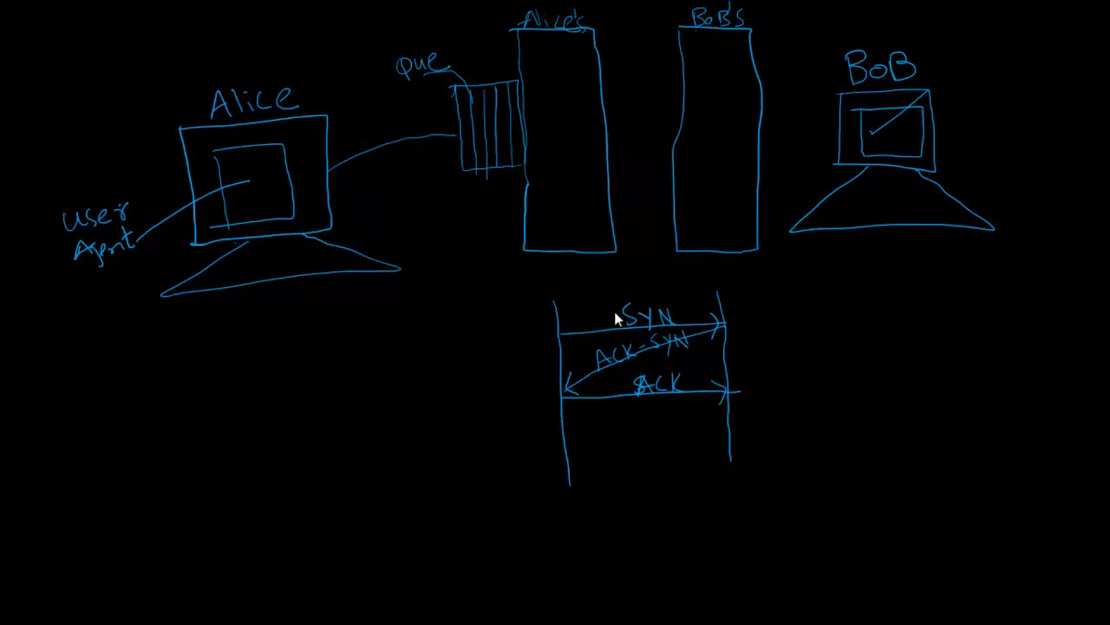
mouse_move(607, 81)
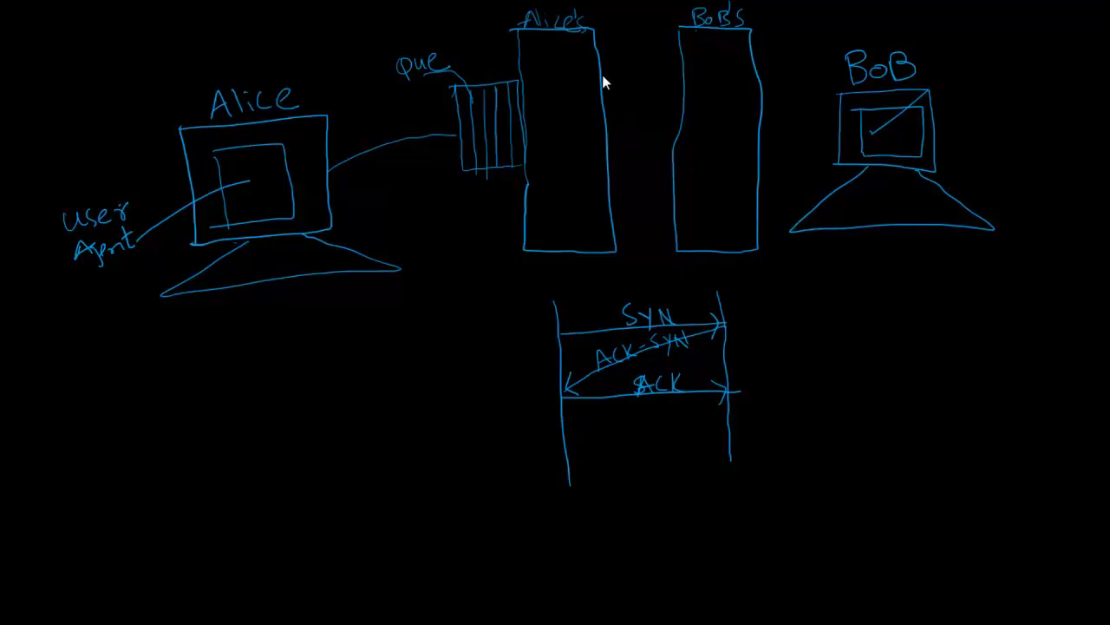
left_click_drag(610, 83, 676, 83)
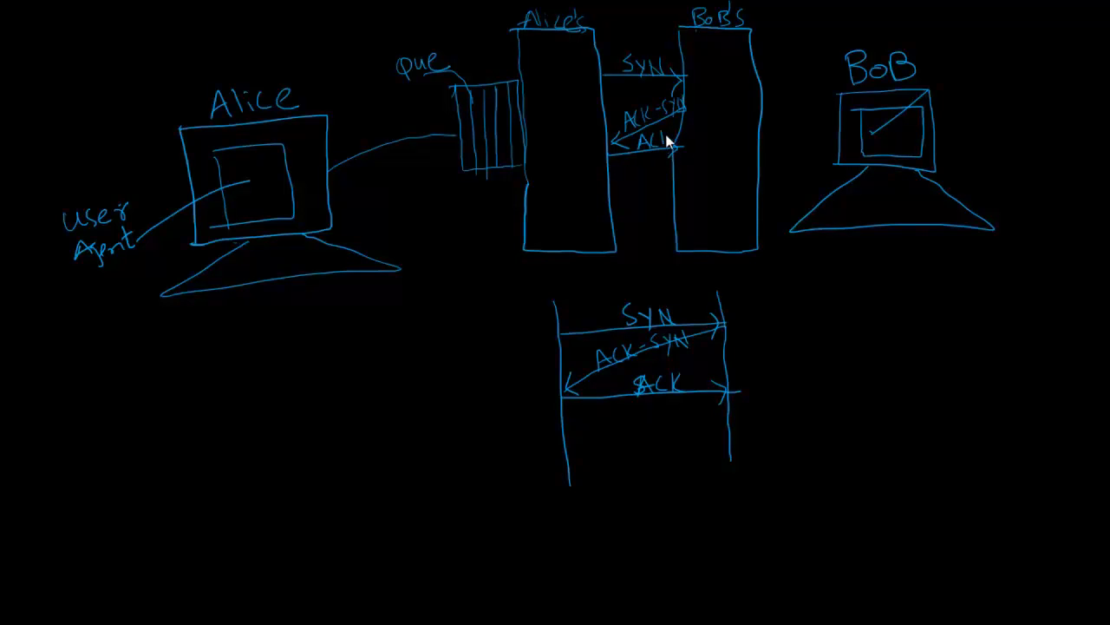
mouse_move(702, 103)
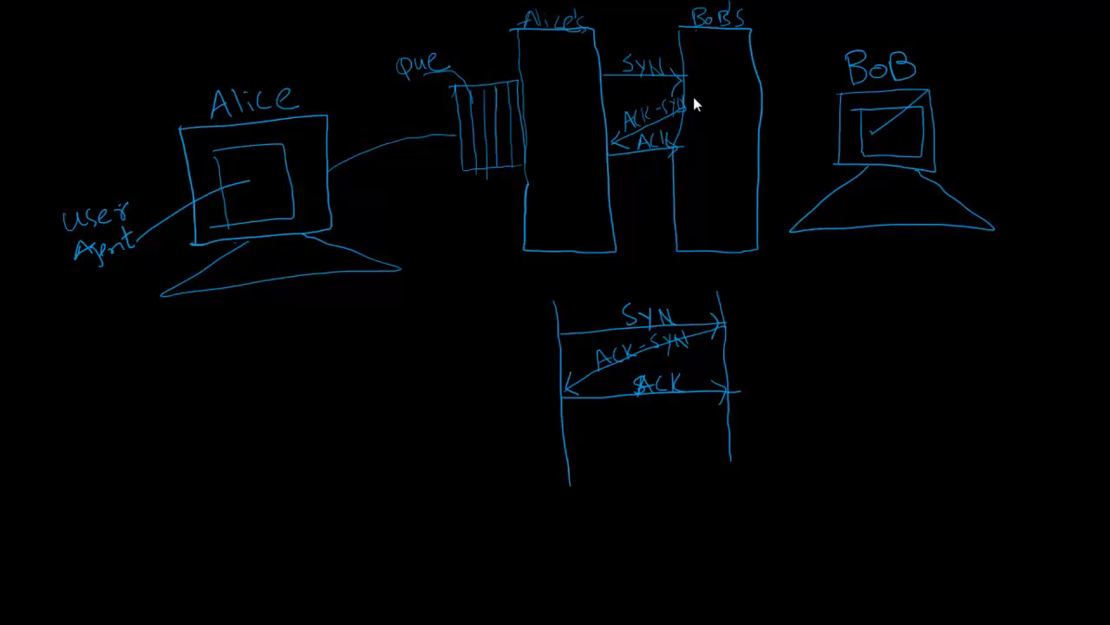
mouse_move(601, 202)
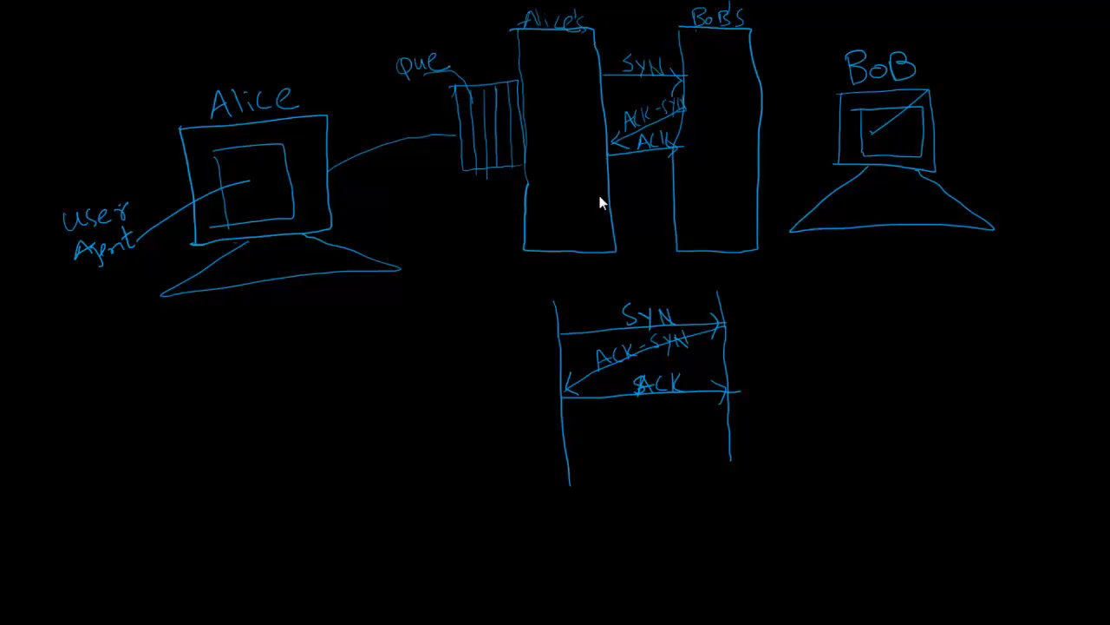
mouse_move(581, 184)
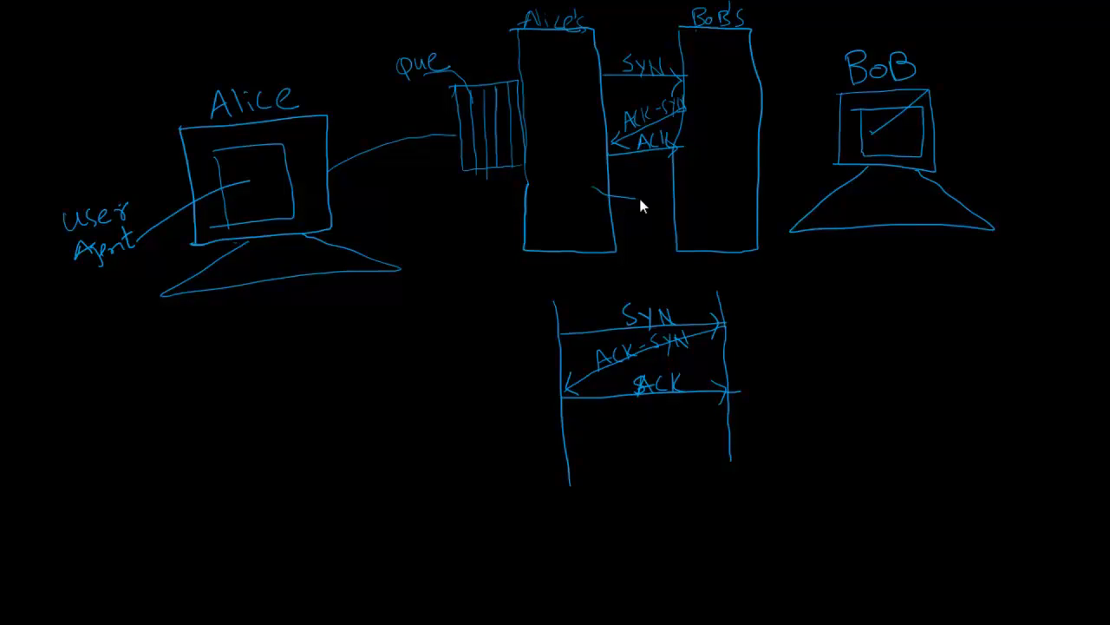
left_click_drag(594, 194, 691, 182)
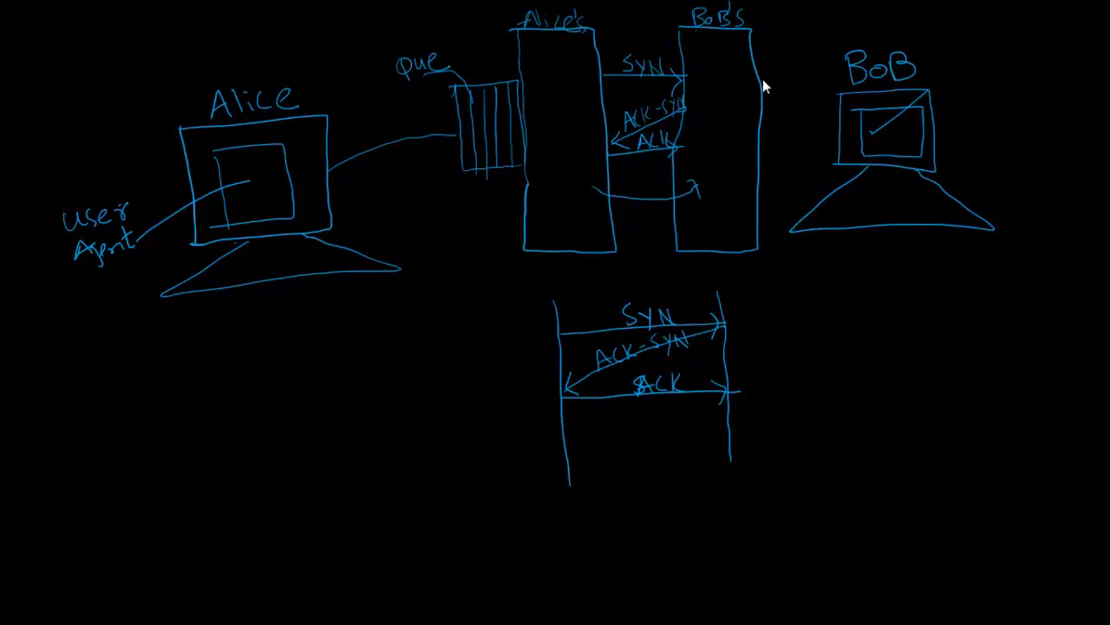
mouse_move(774, 103)
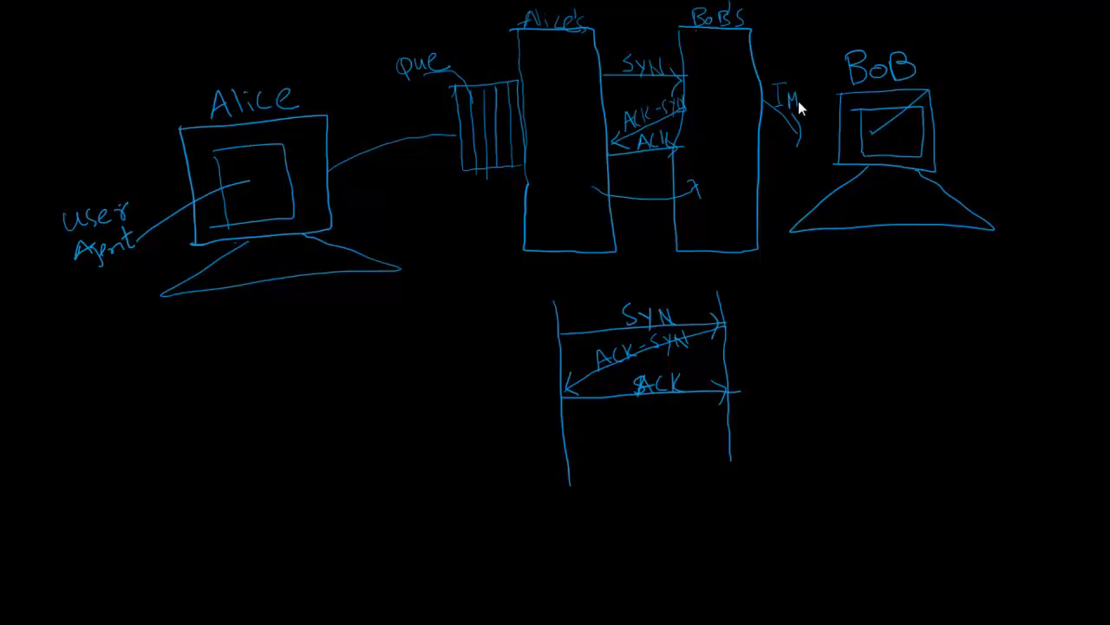
Handwrite IMAP and POP on Bob's link, then notes TCP, Sending, Receiving splitting into IMAP/POP
type("AP")
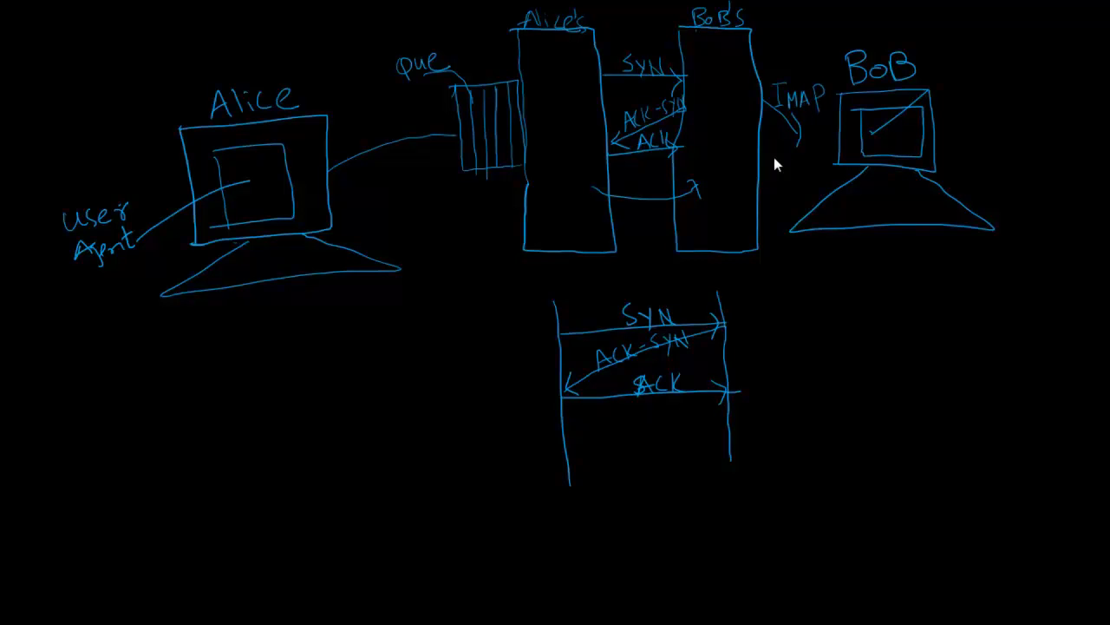
type("POP")
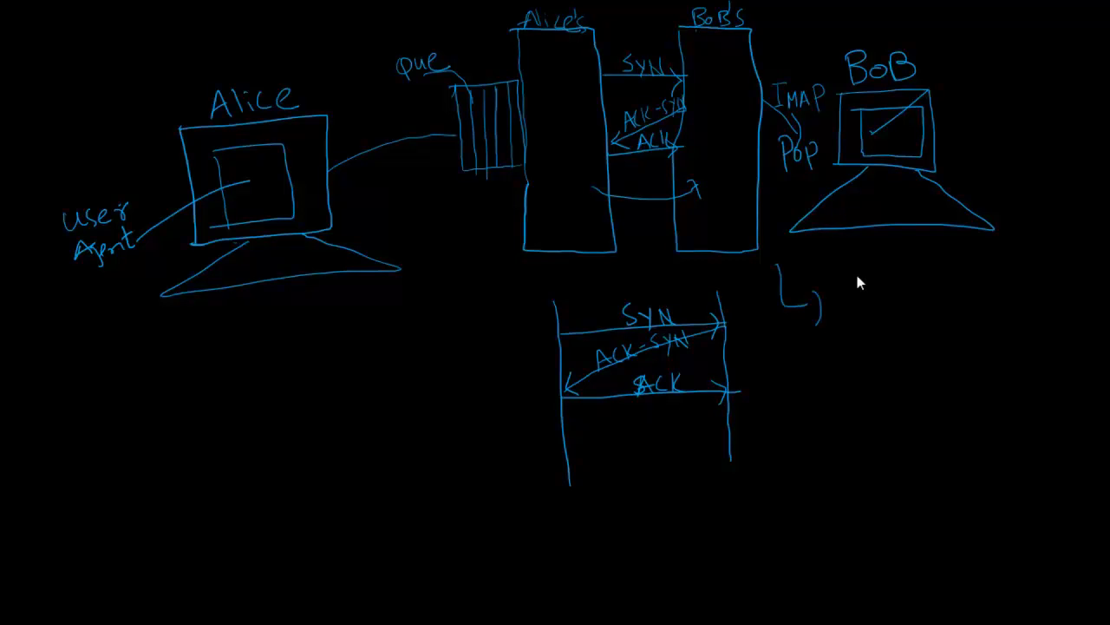
mouse_move(531, 311)
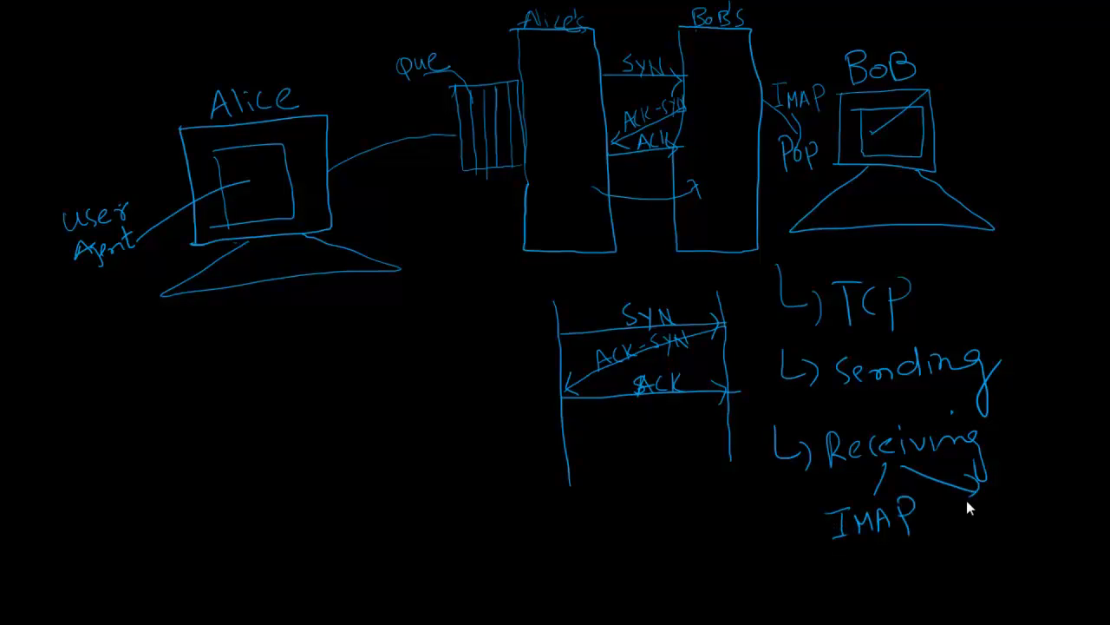
mouse_move(980, 507)
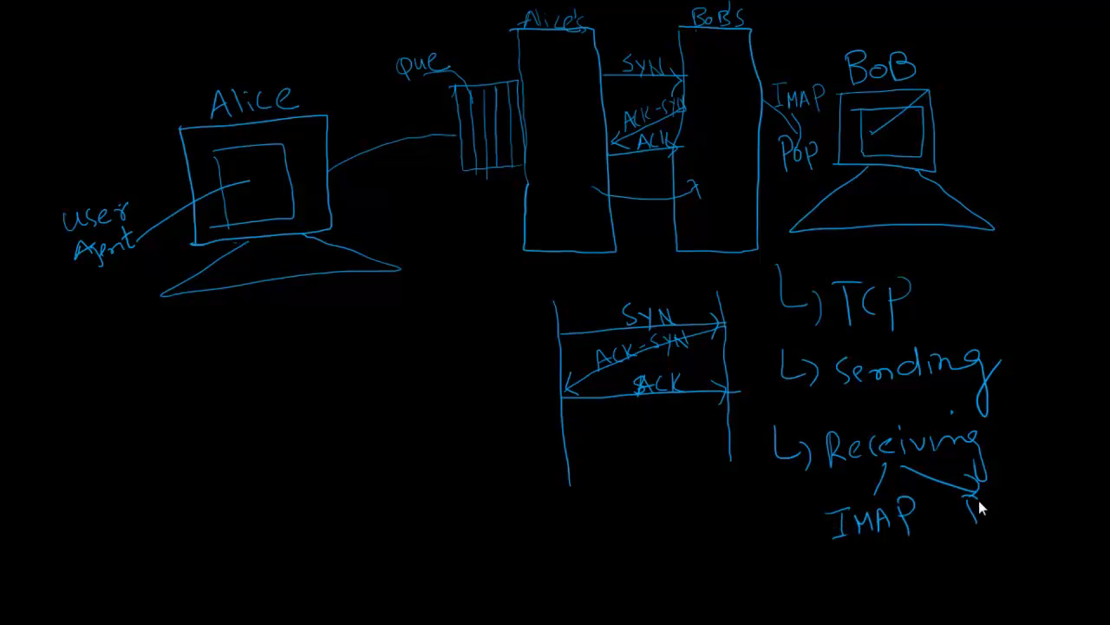
type("POP")
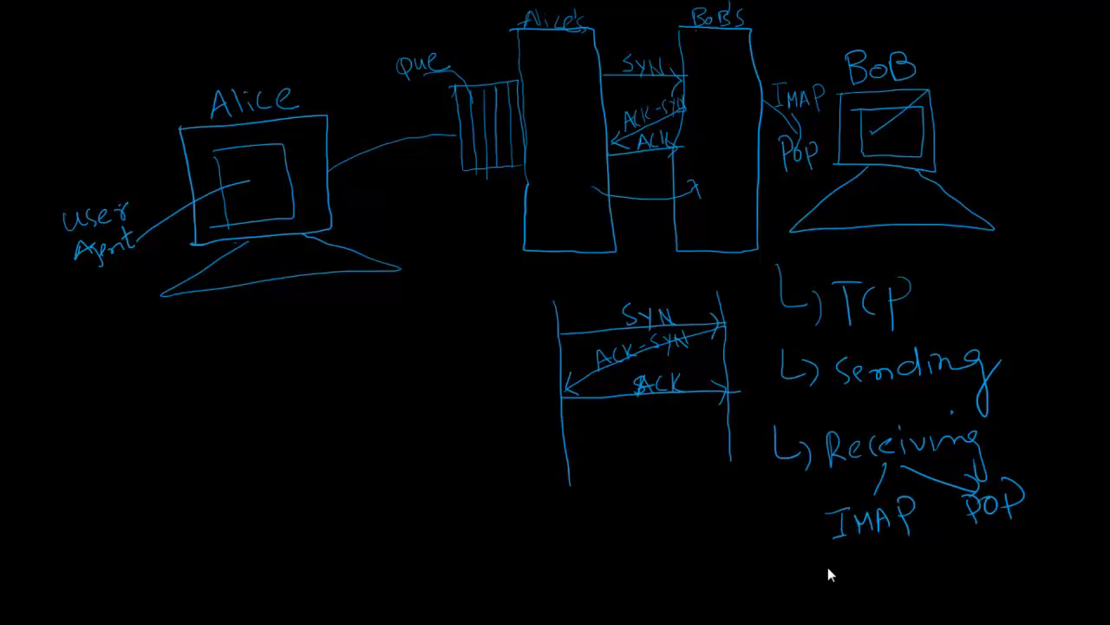